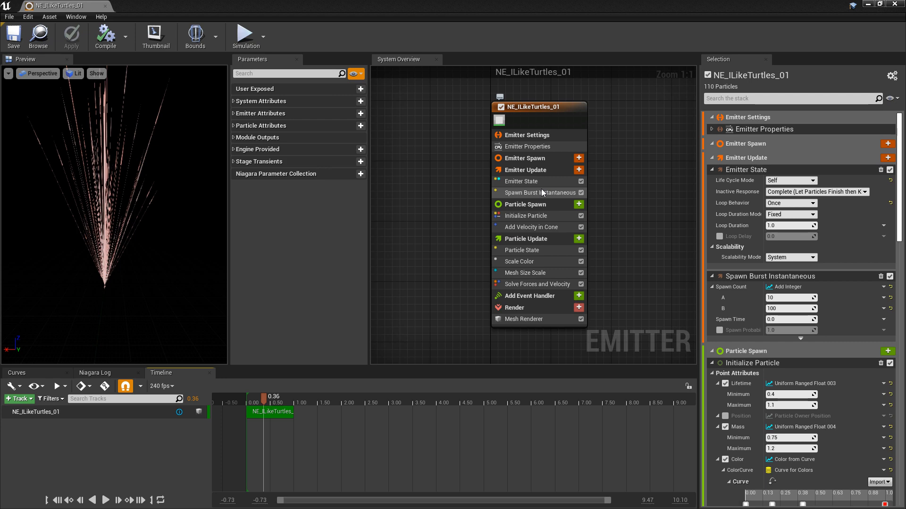
mouse_move(434, 172)
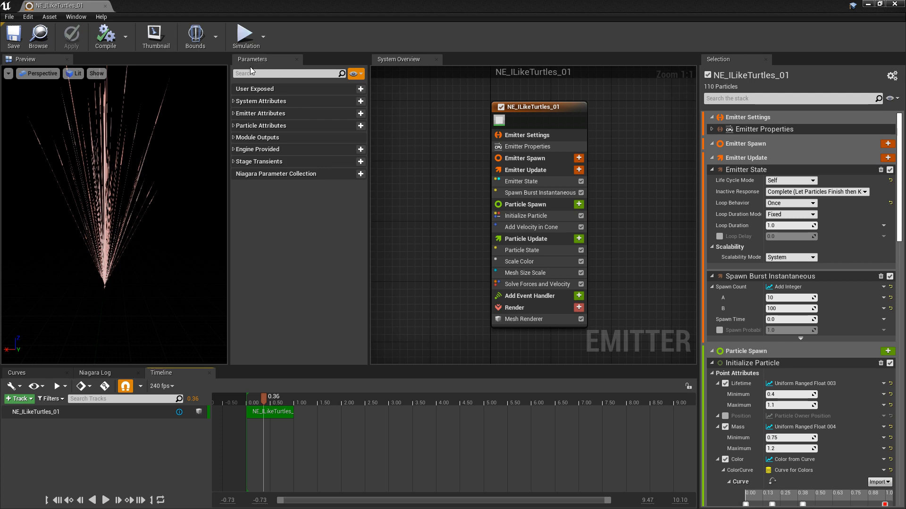
- Reveal the Show Advanced Categories toggle in the Parameters panel view options
click(75, 16)
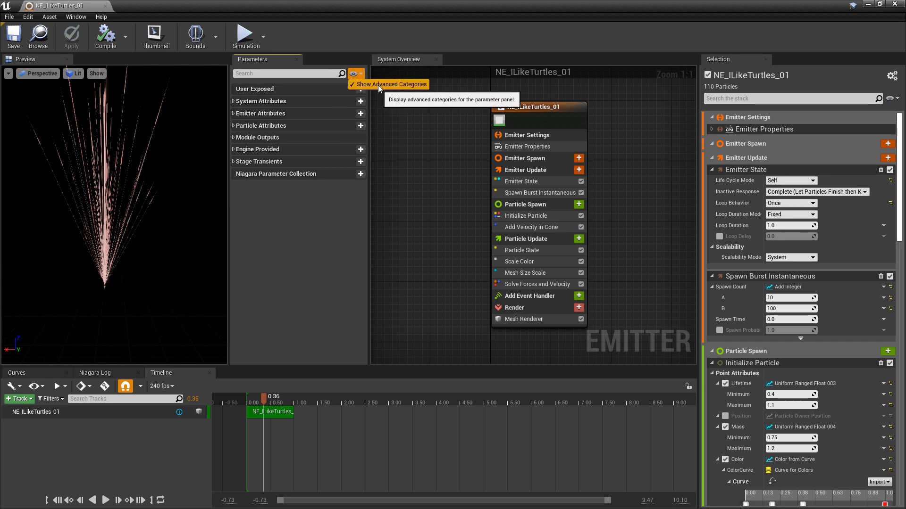
- Re-enable Show Advanced Categories and expand the Particle Attributes list
click(356, 74)
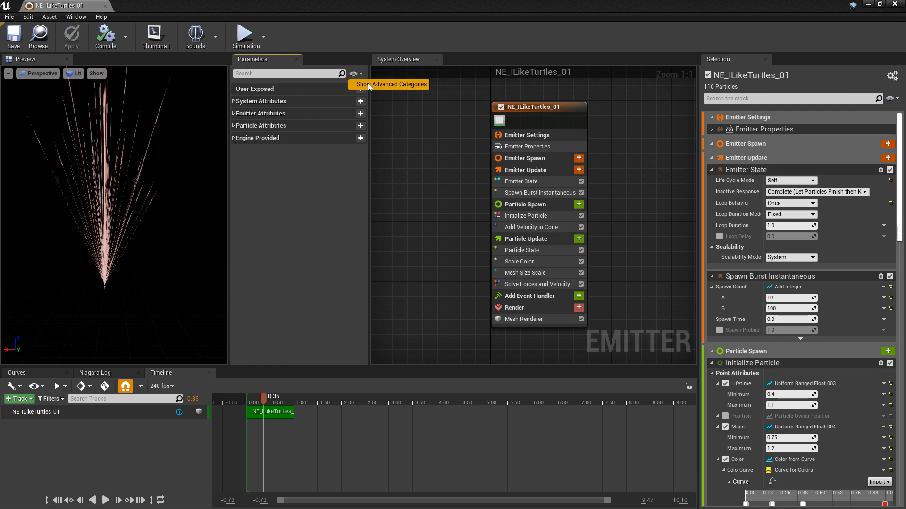
click(353, 73)
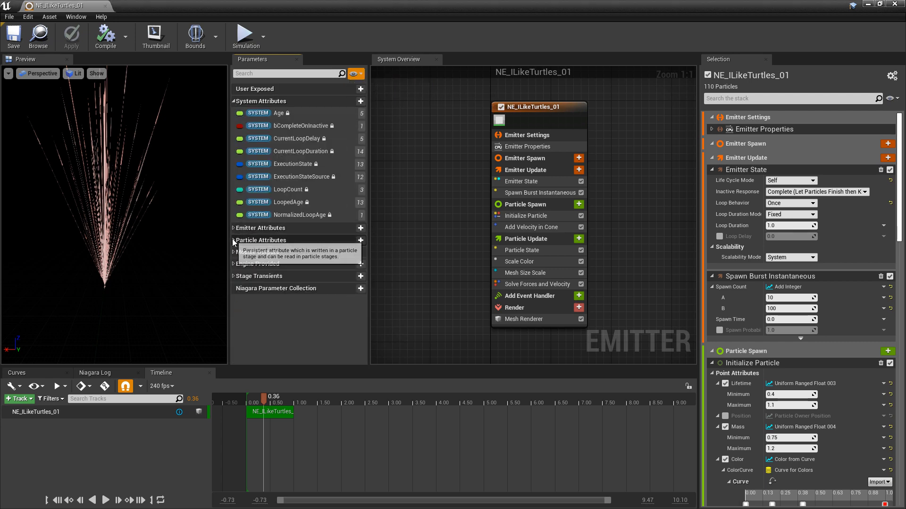
click(260, 240)
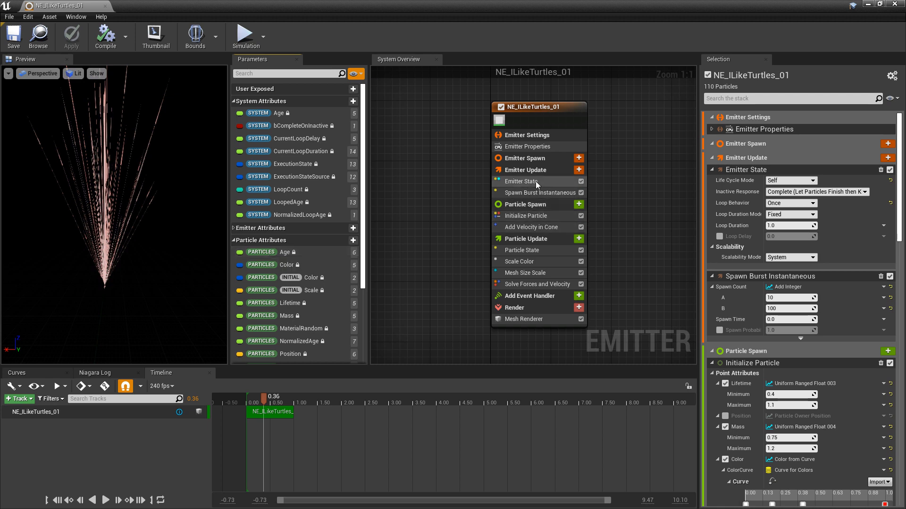
- Select Spawn Burst Instantaneous, then Initialize Particle, to view its settings alone
click(540, 193)
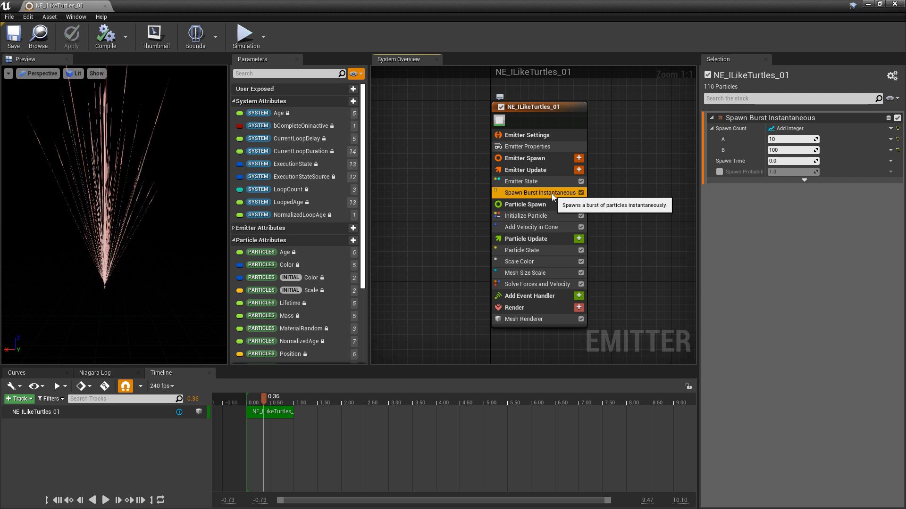
click(526, 215)
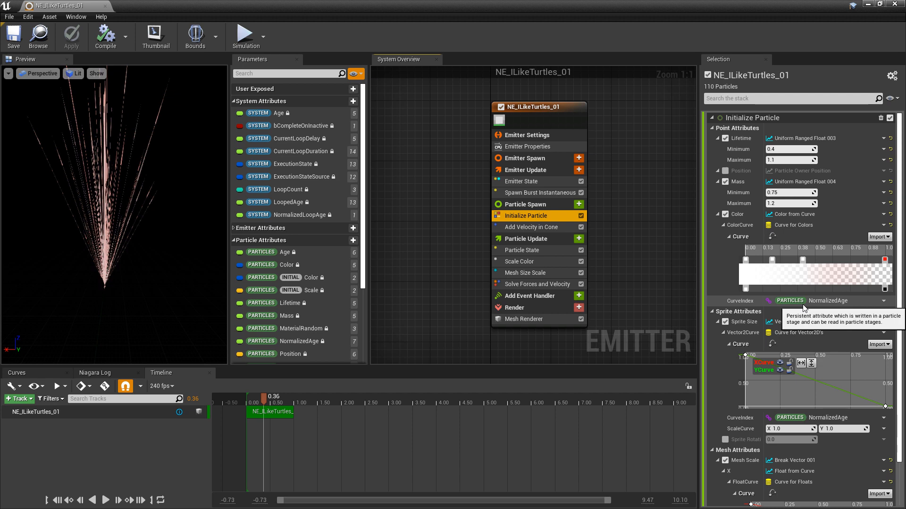
mouse_move(738, 300)
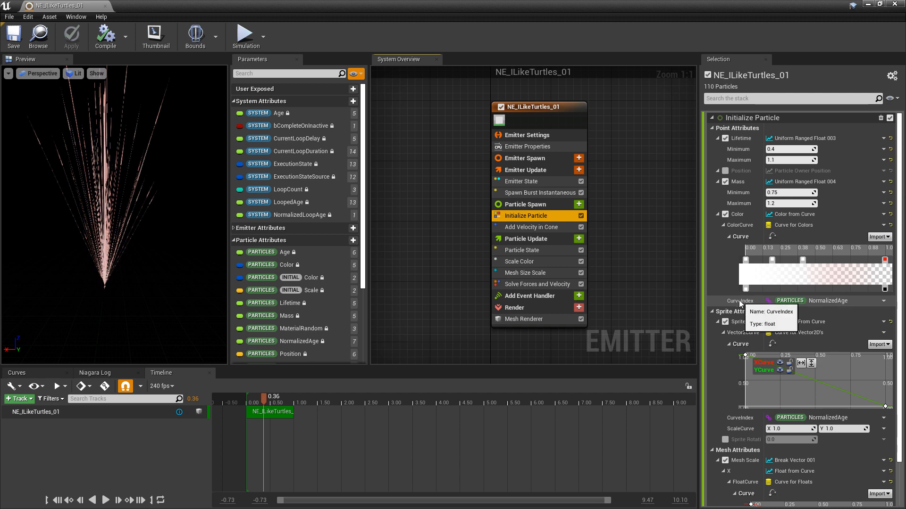
mouse_move(797, 305)
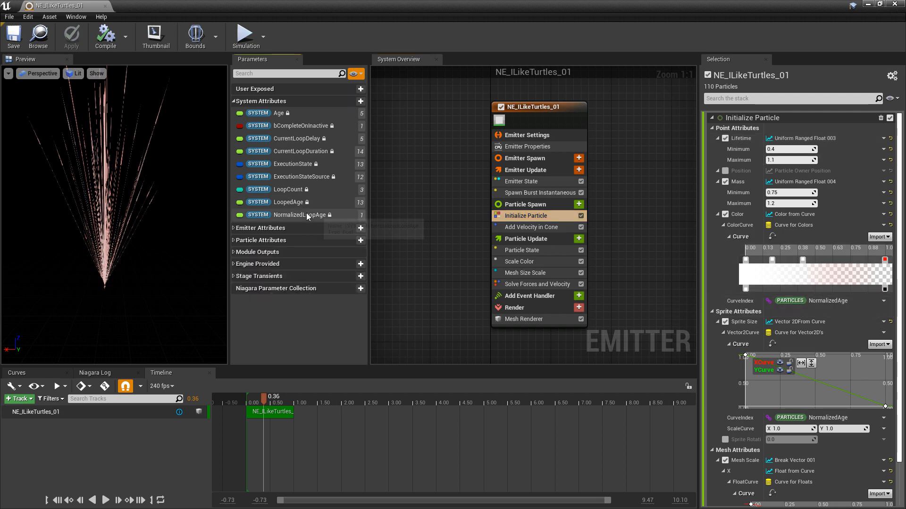
mouse_move(305, 211)
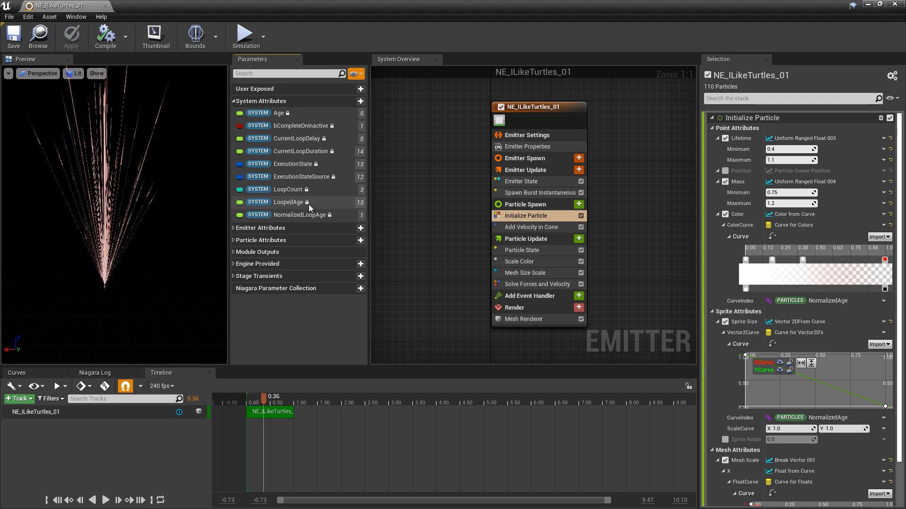
mouse_move(288, 202)
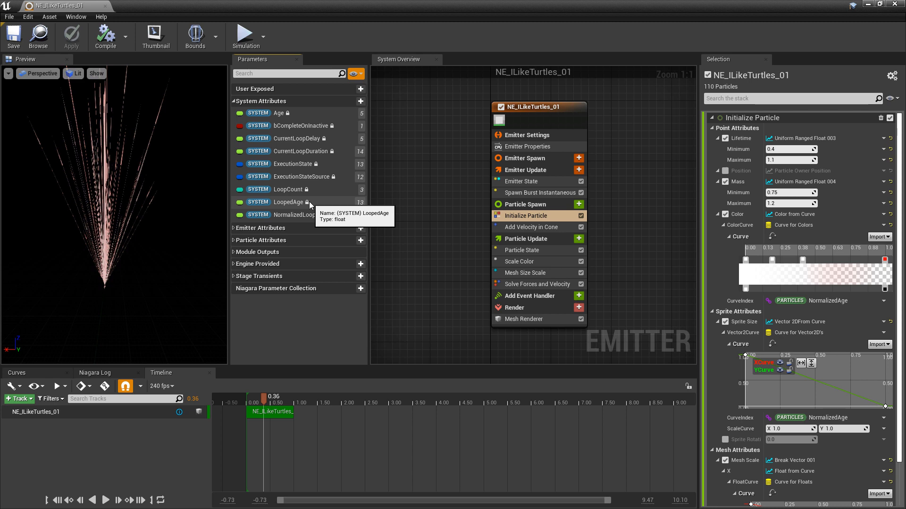
mouse_move(341, 211)
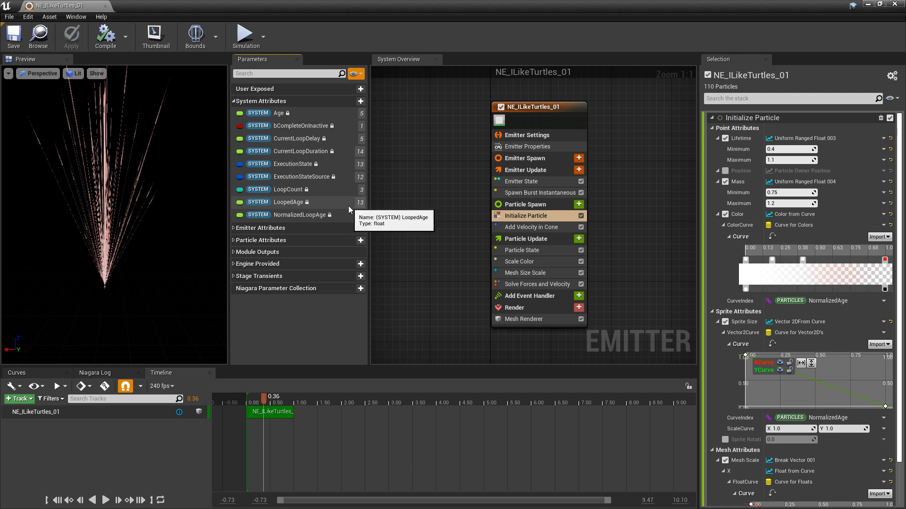
mouse_move(536, 252)
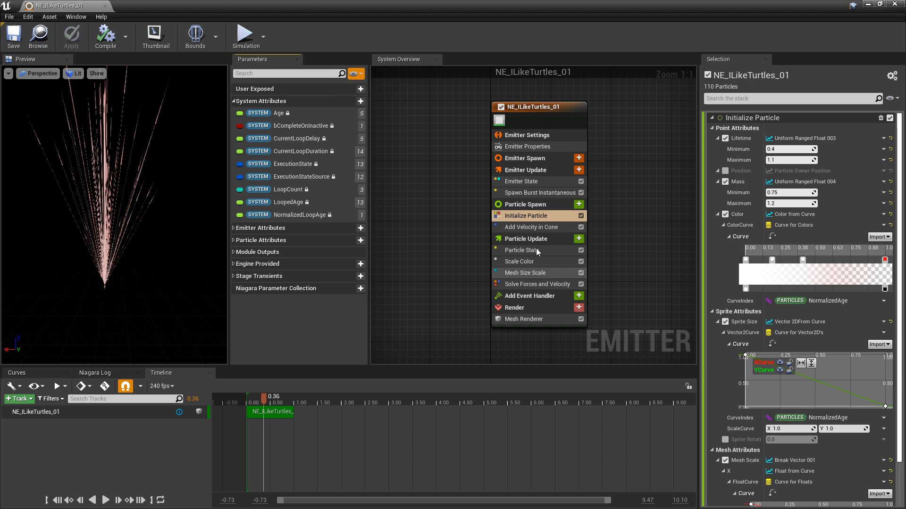
mouse_move(295, 202)
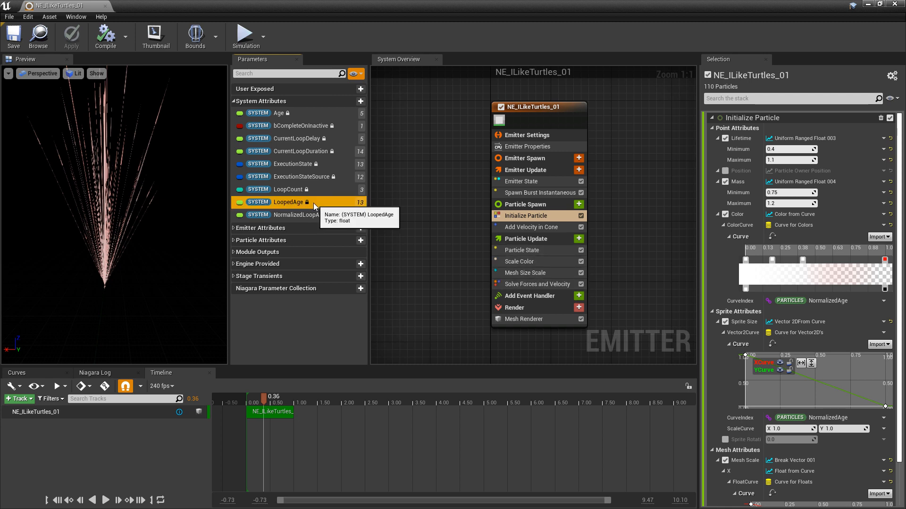
mouse_move(310, 207)
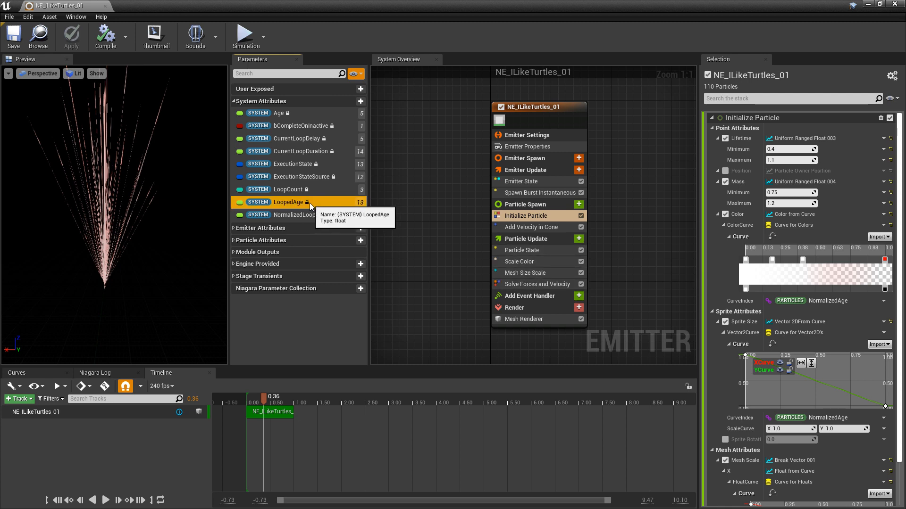
mouse_move(315, 207)
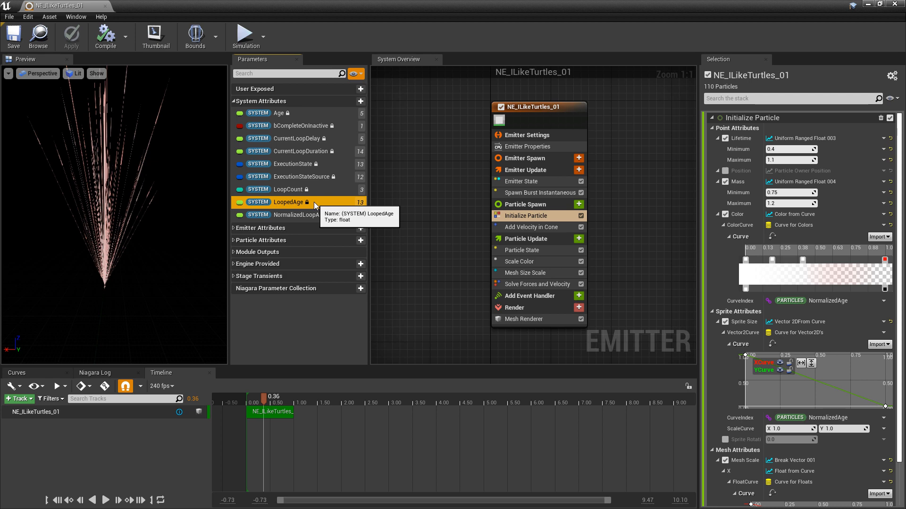
right_click(288, 202)
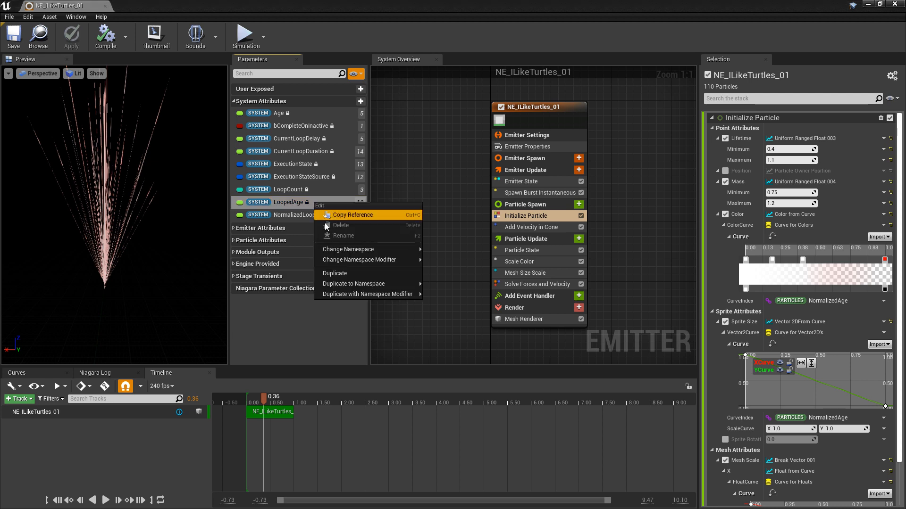
click(291, 202)
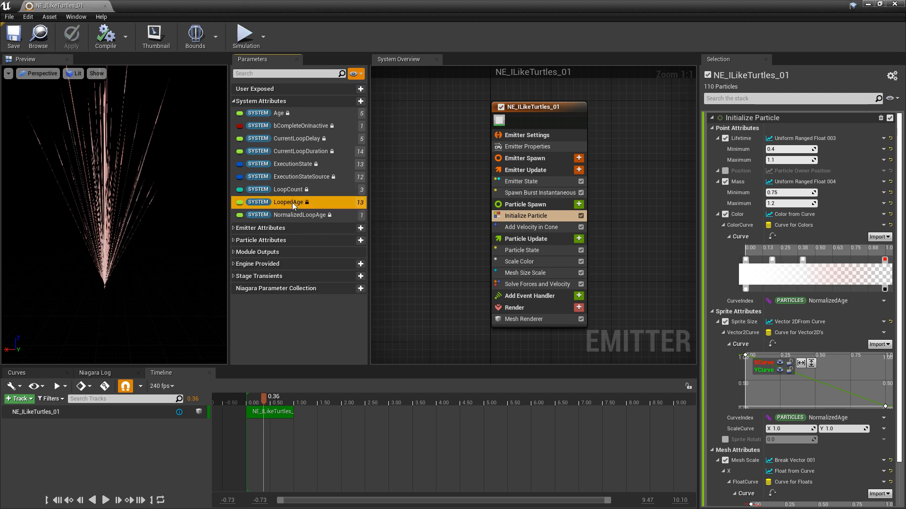
mouse_move(261, 207)
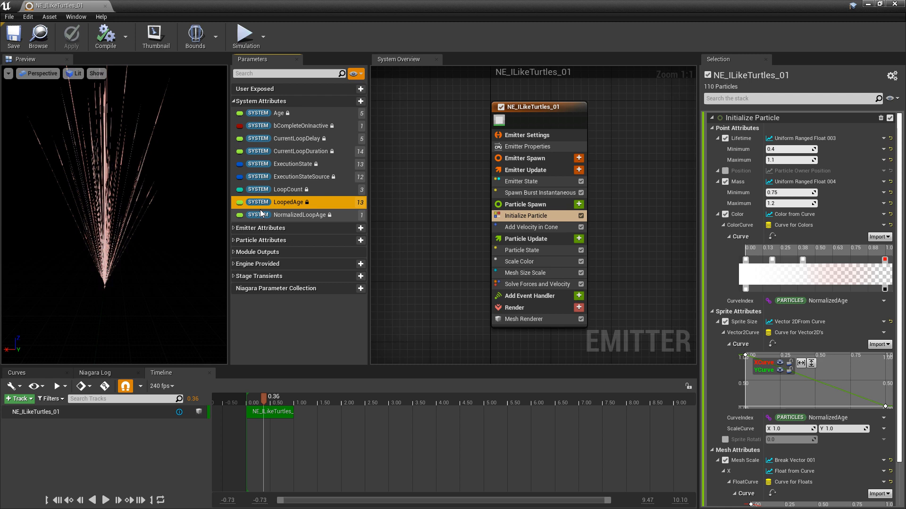
mouse_move(300, 159)
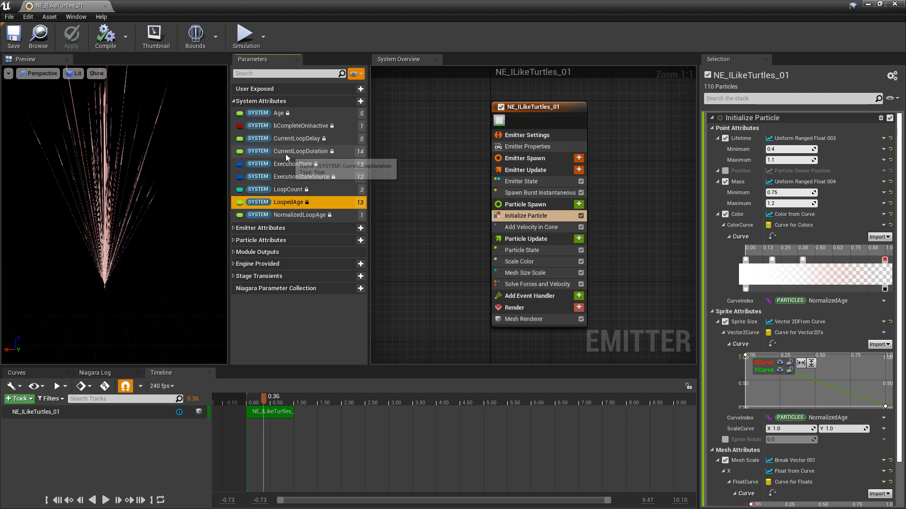
right_click(287, 202)
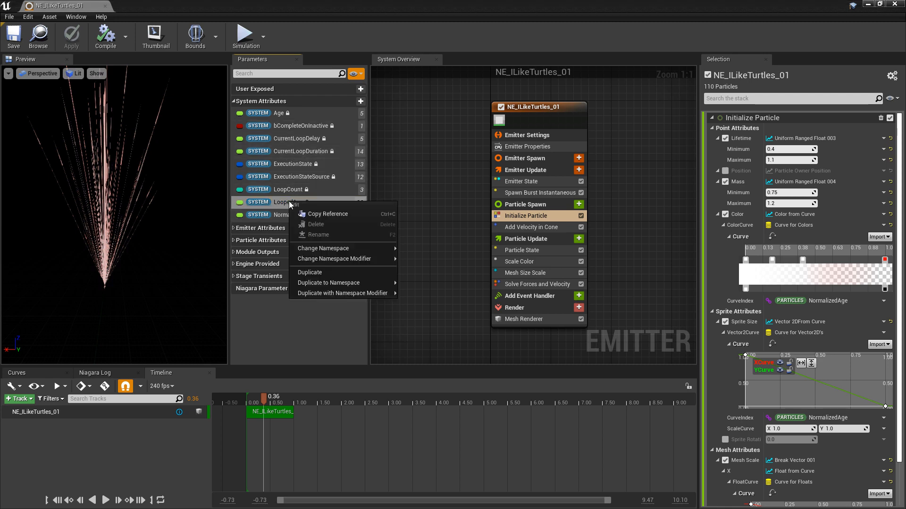
mouse_move(324, 248)
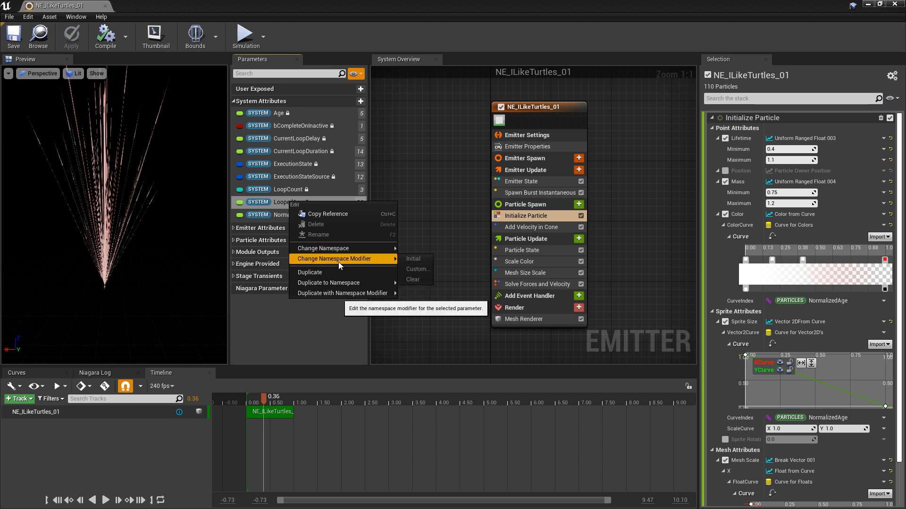
mouse_move(324, 248)
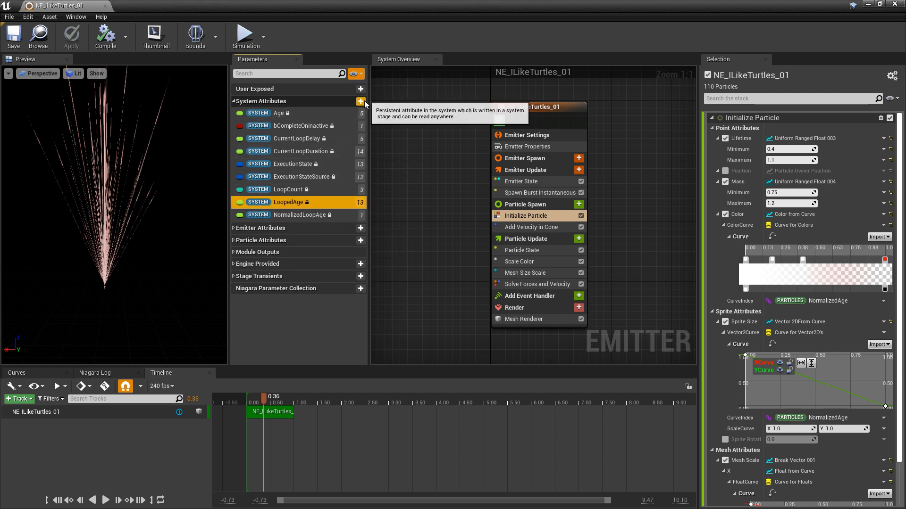
- Bring up the Make New type list for System Attributes, showing float, bool and int32
click(362, 101)
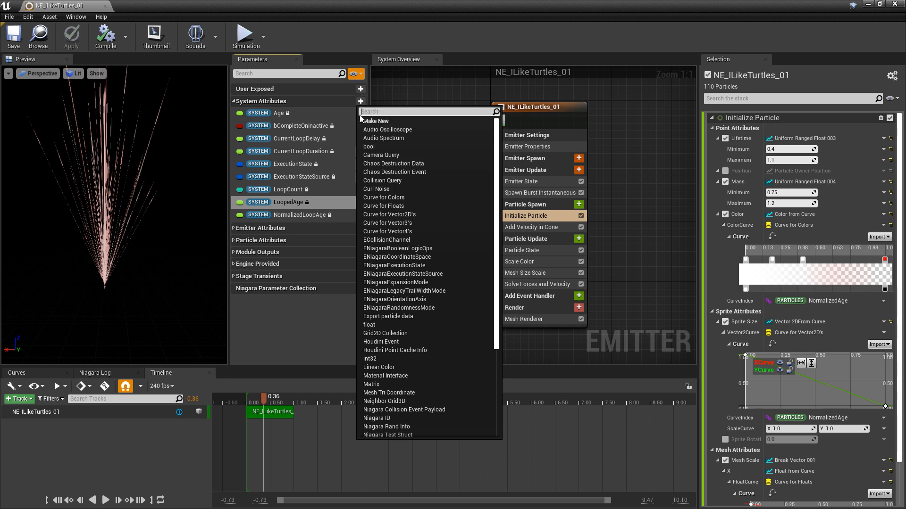
mouse_move(384, 206)
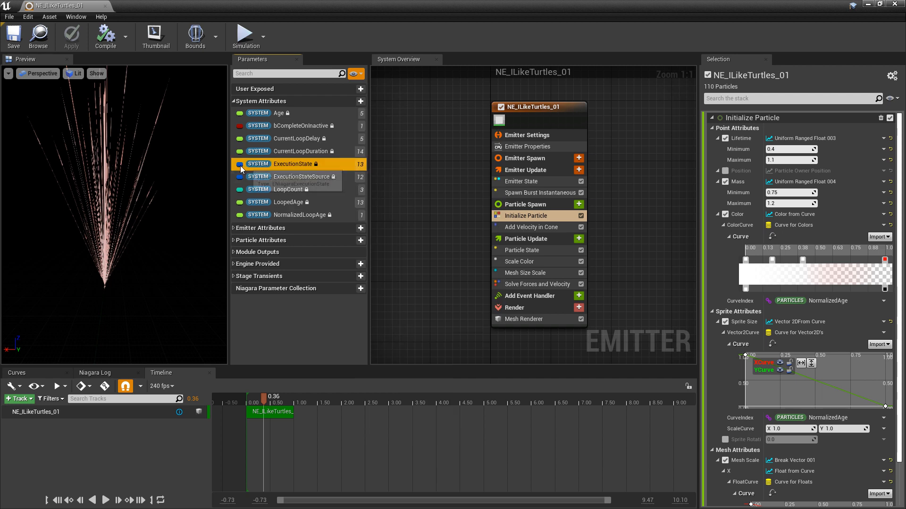
mouse_move(241, 168)
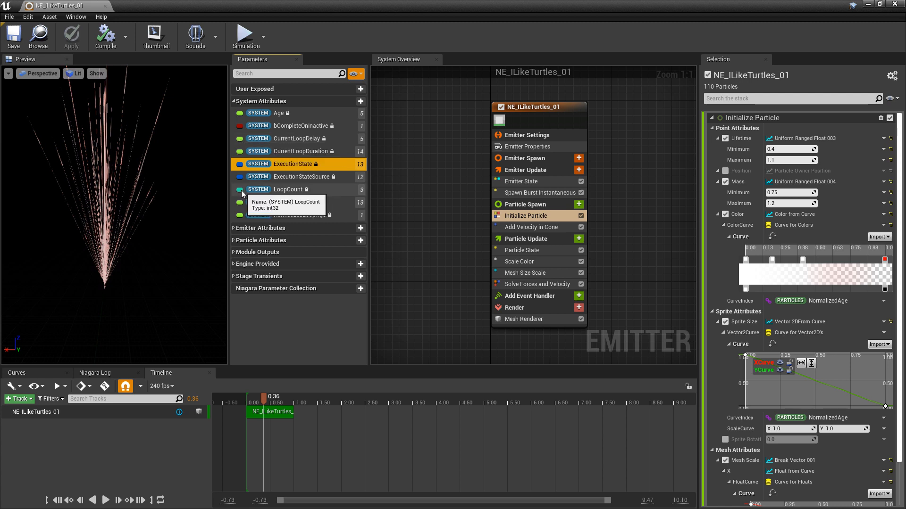
click(361, 101)
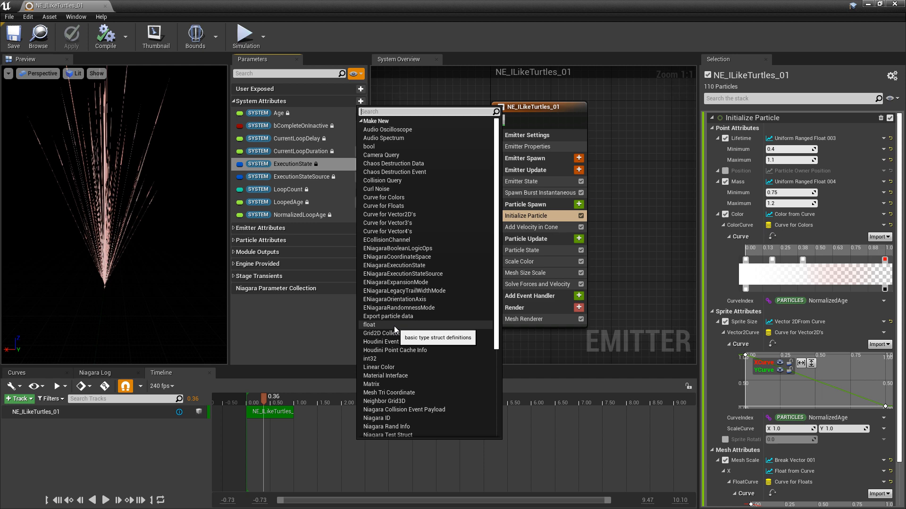
- Create a float system attribute and name it MyVerySpecialFloat
click(369, 324)
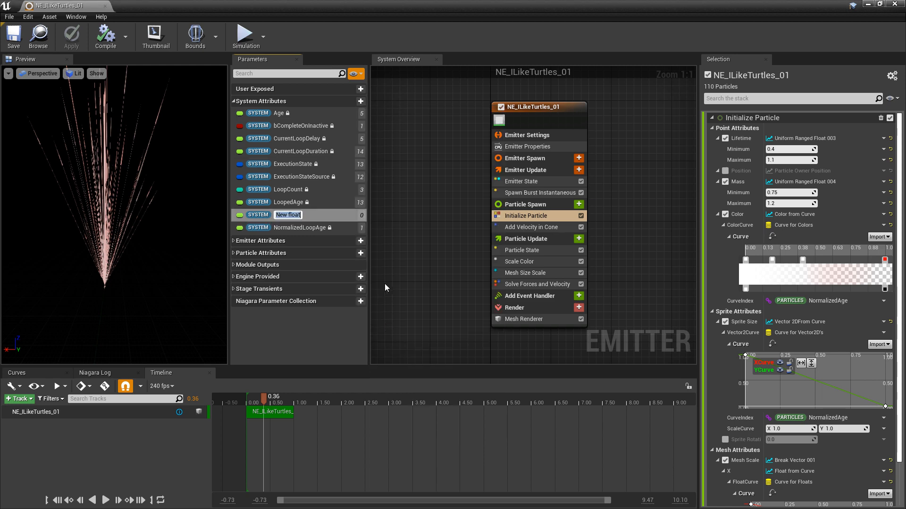
text(MyVerySpecial)
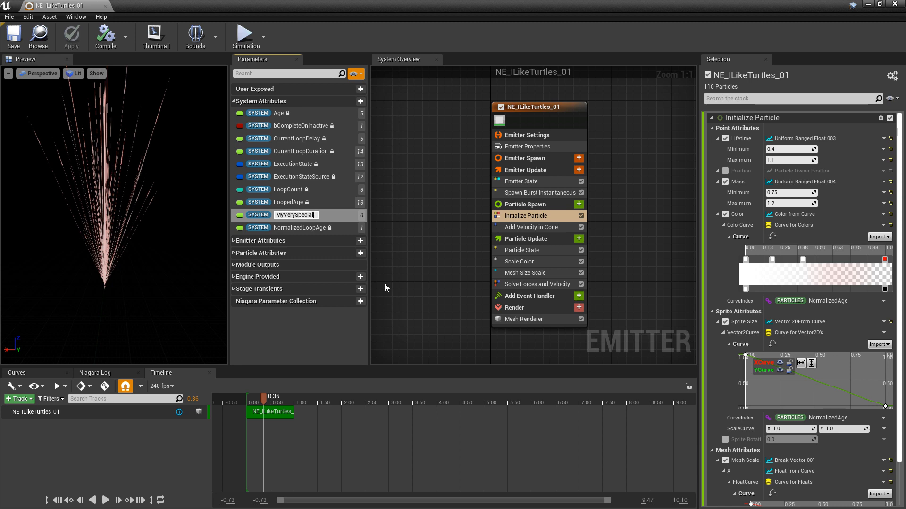
text(Float)
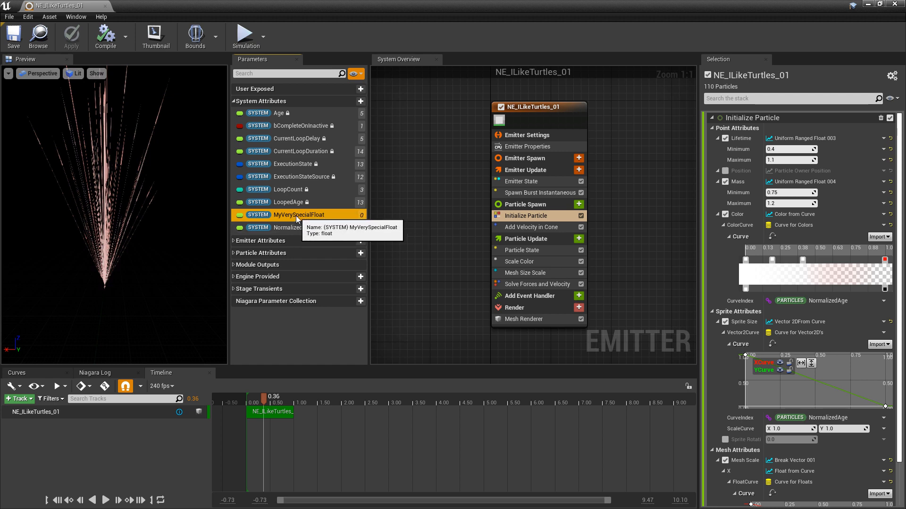
- Change MyVerySpecialFloat's namespace from SYSTEM to PARTICLES
right_click(296, 214)
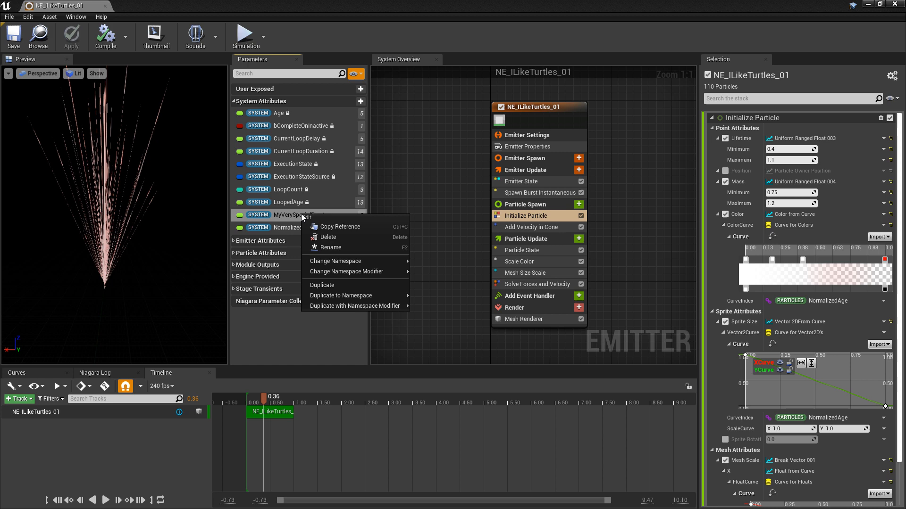
mouse_move(336, 261)
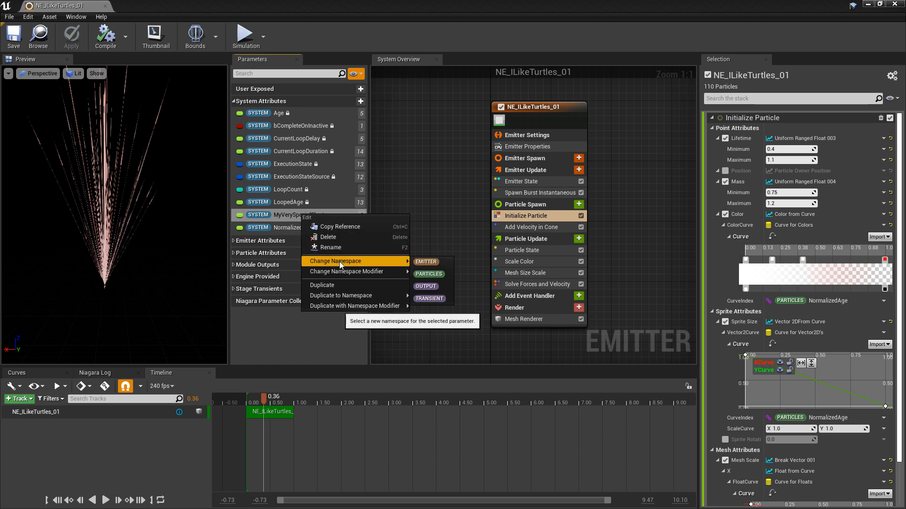
mouse_move(425, 262)
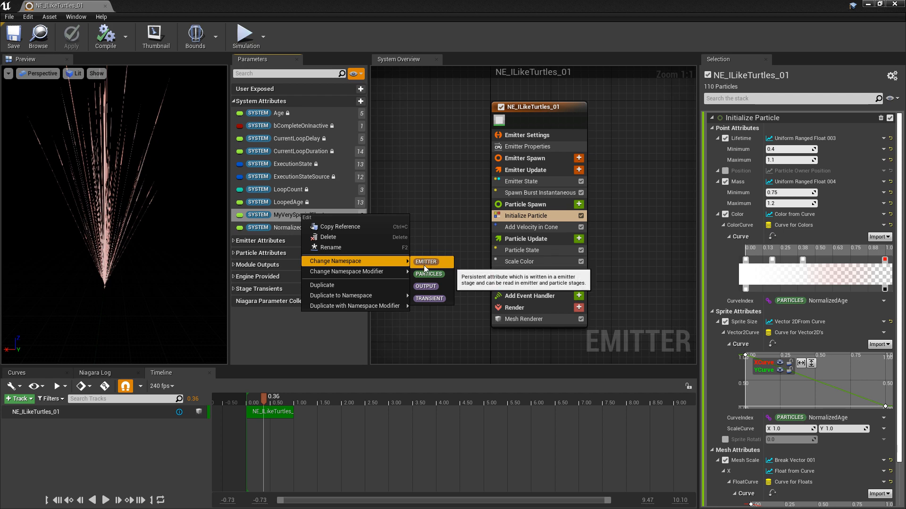
mouse_move(428, 274)
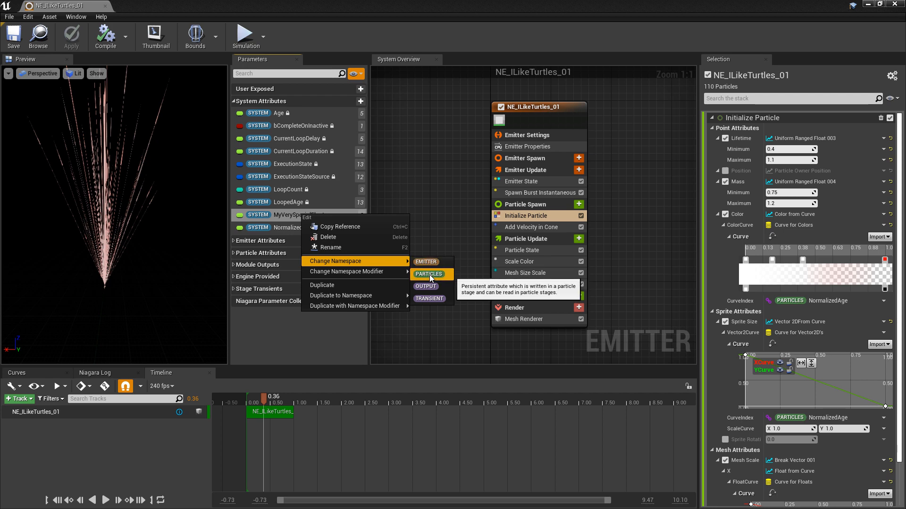
click(428, 274)
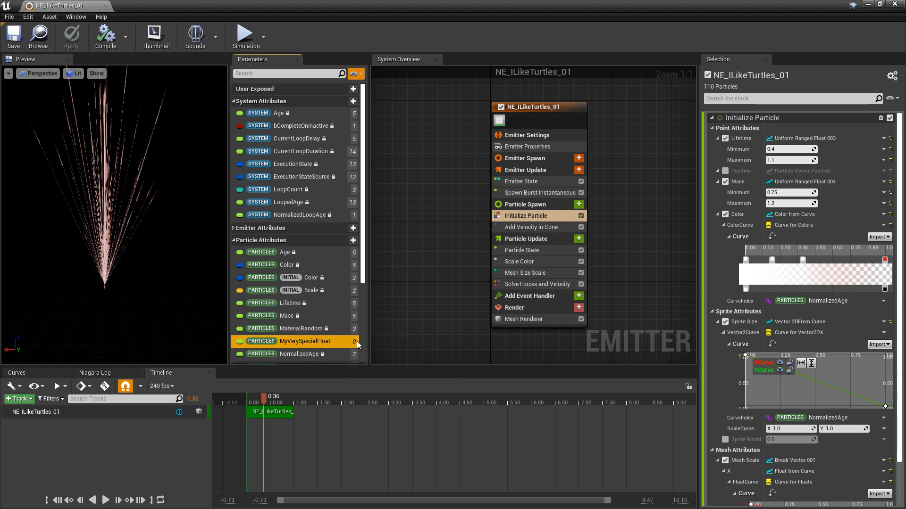
mouse_move(353, 346)
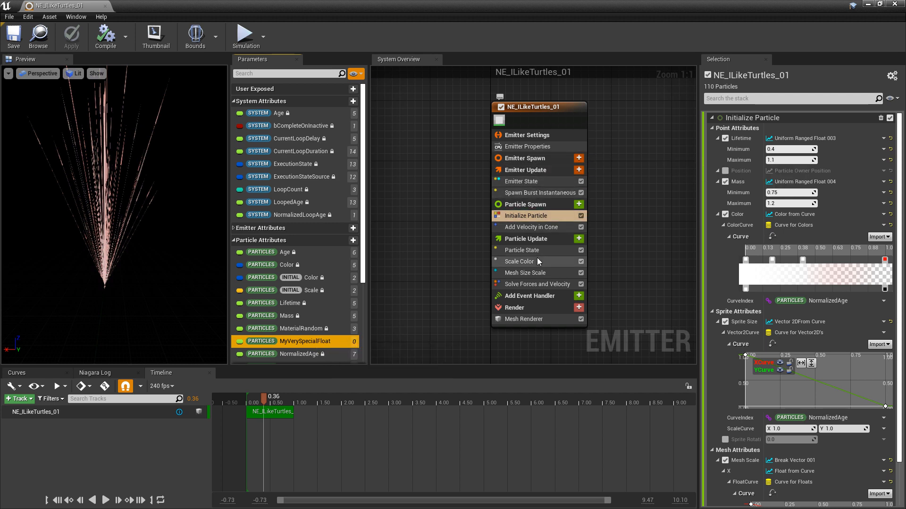
mouse_move(574, 245)
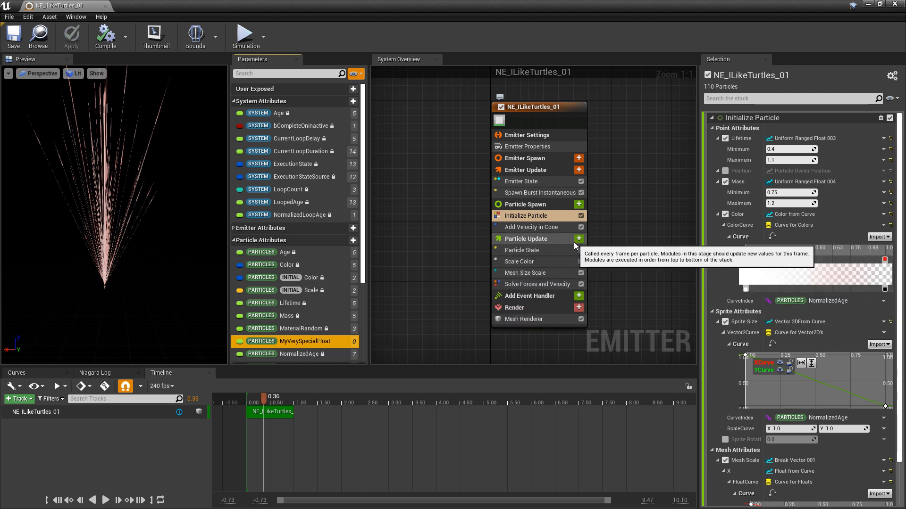
mouse_move(578, 205)
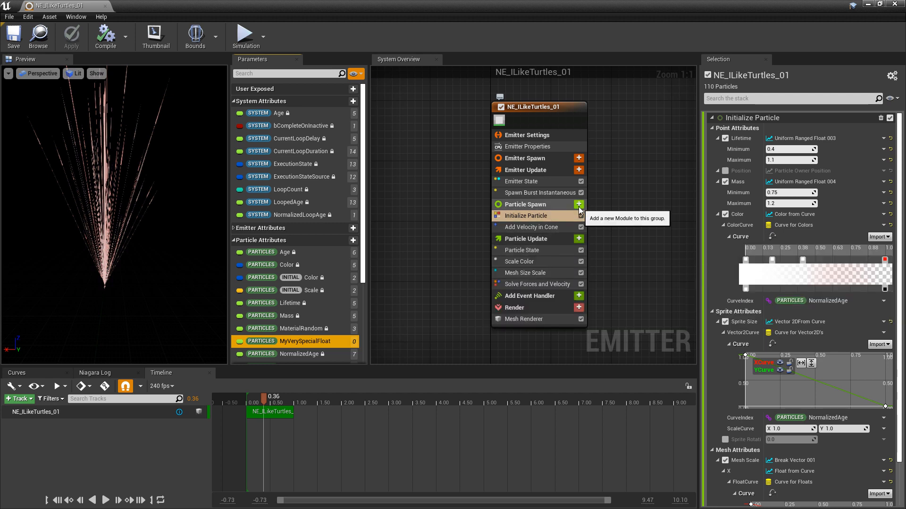
- Add a Set Parameters module to Particle Spawn setting MyVerySpecialFloat to 20.0
click(578, 204)
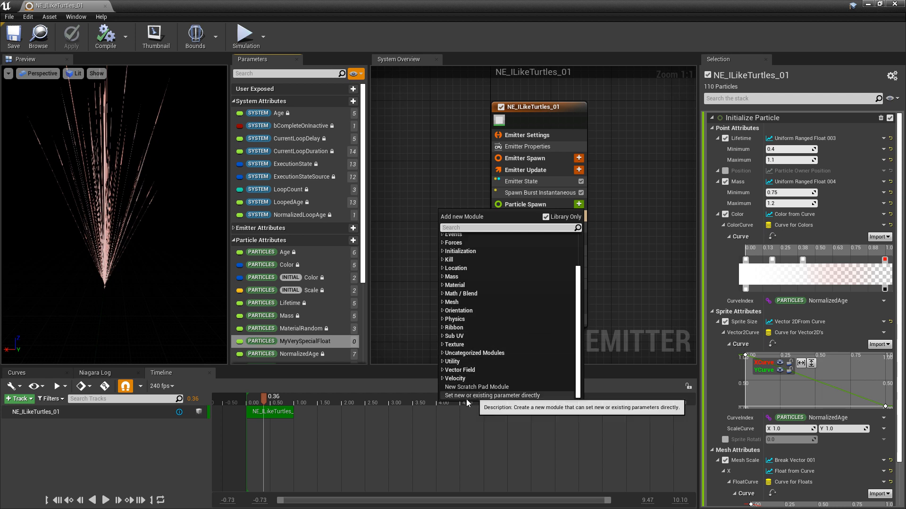
mouse_move(492, 400)
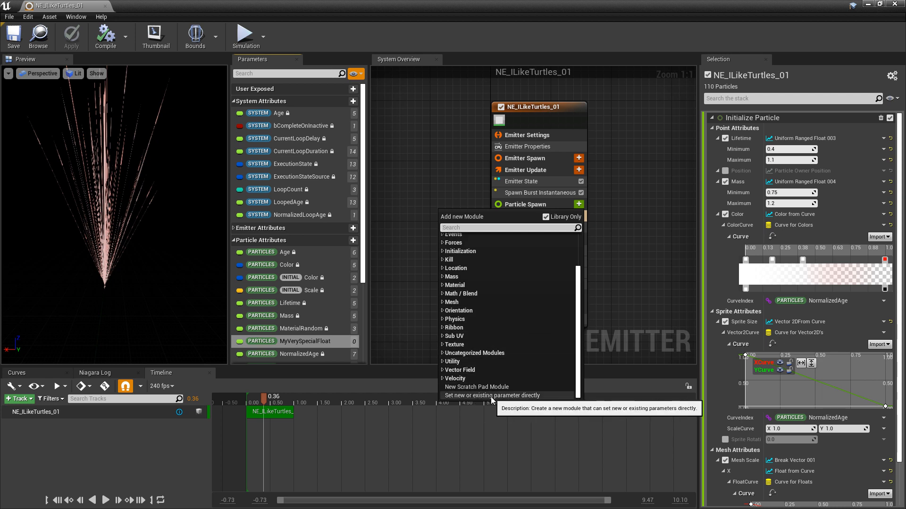
click(488, 395)
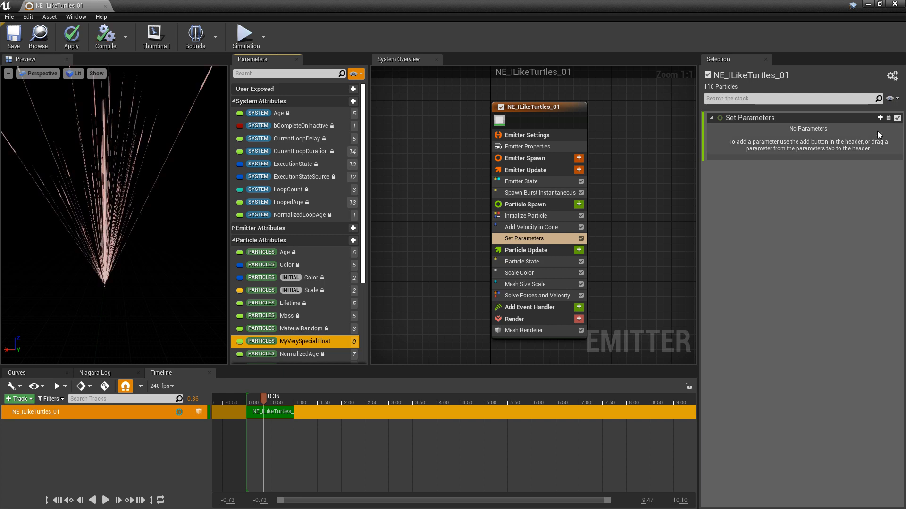
click(879, 118)
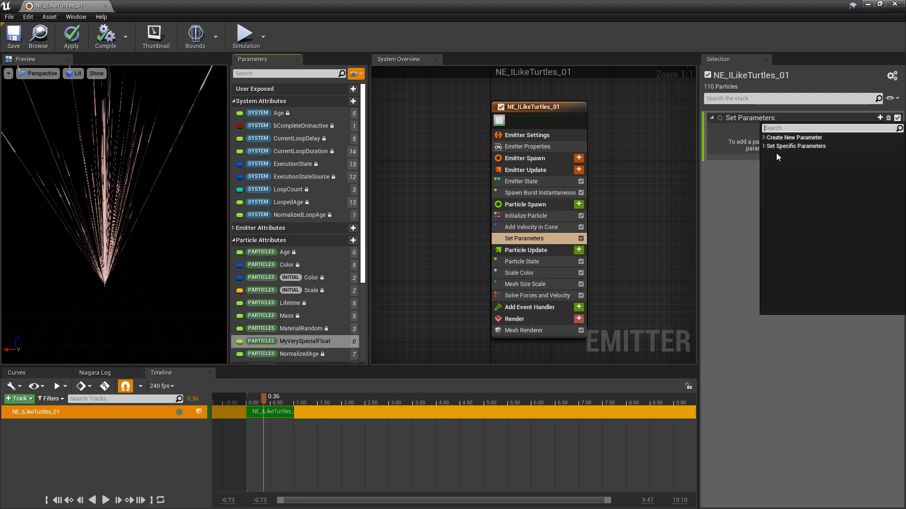
click(797, 146)
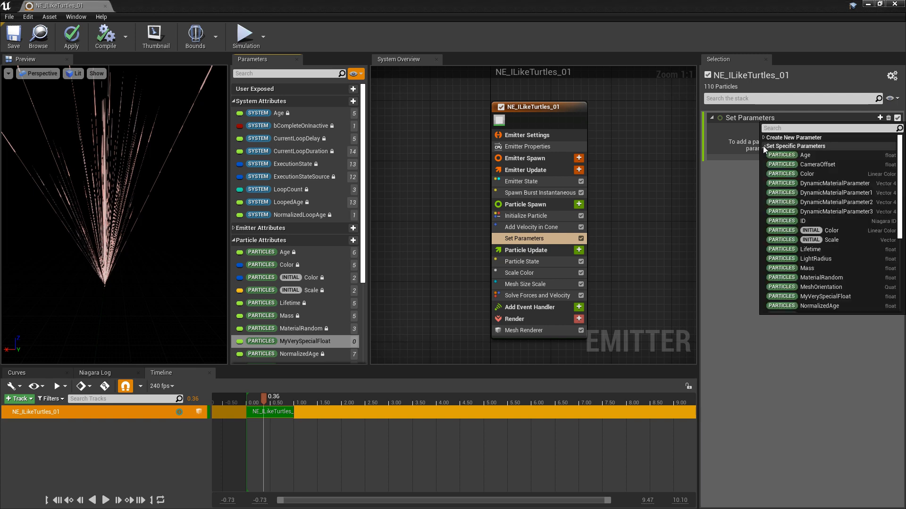
mouse_move(800, 221)
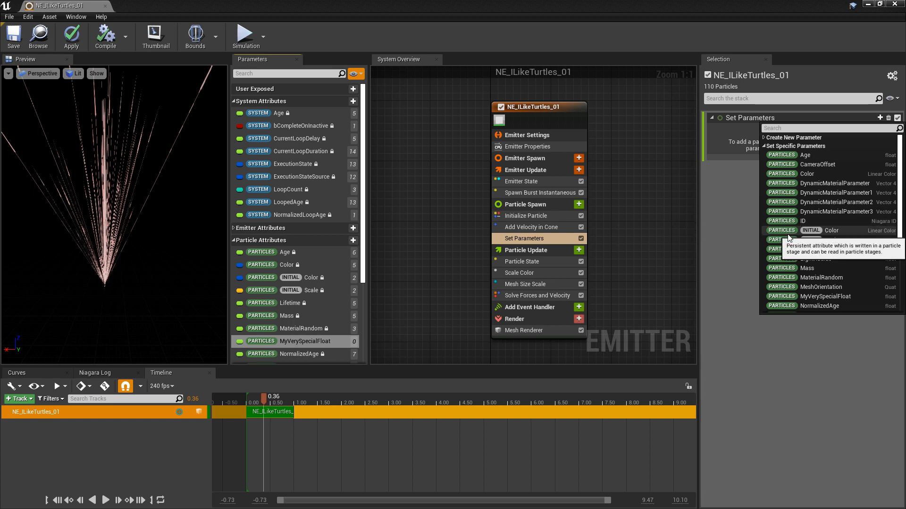
scroll(down, 3)
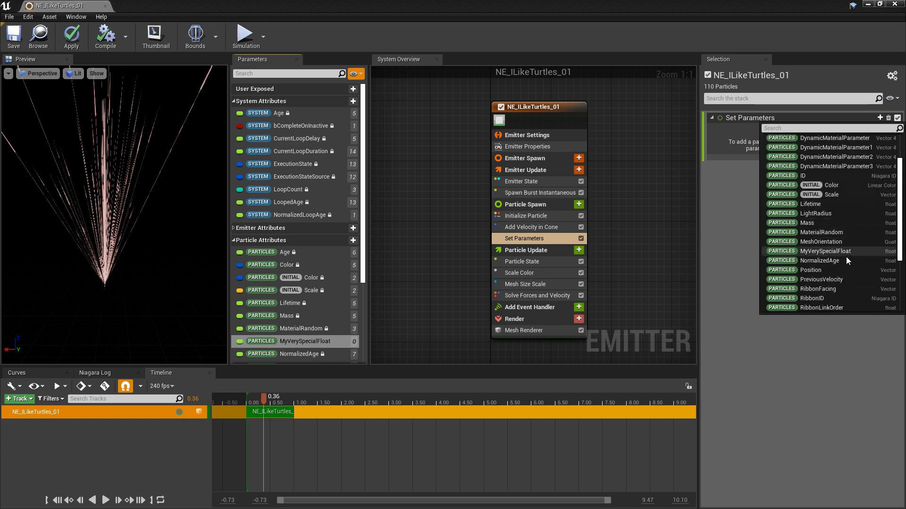
click(825, 251)
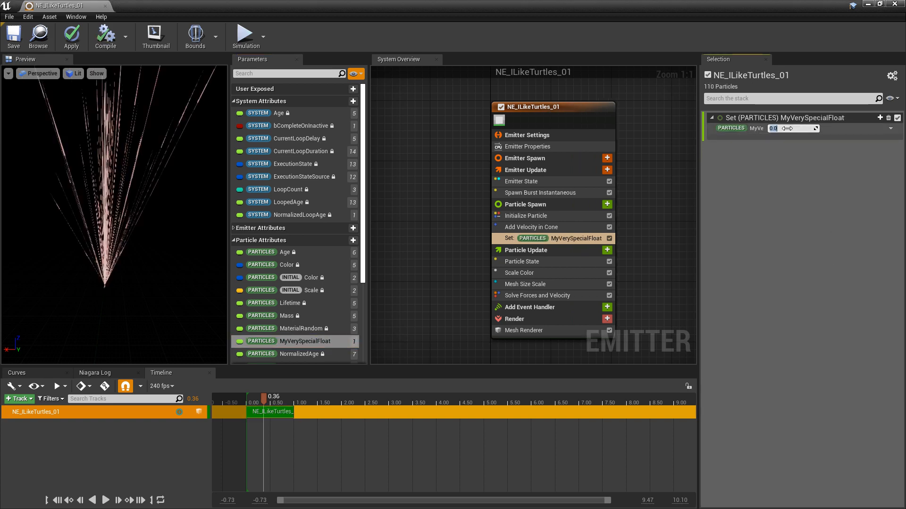
text(20.0)
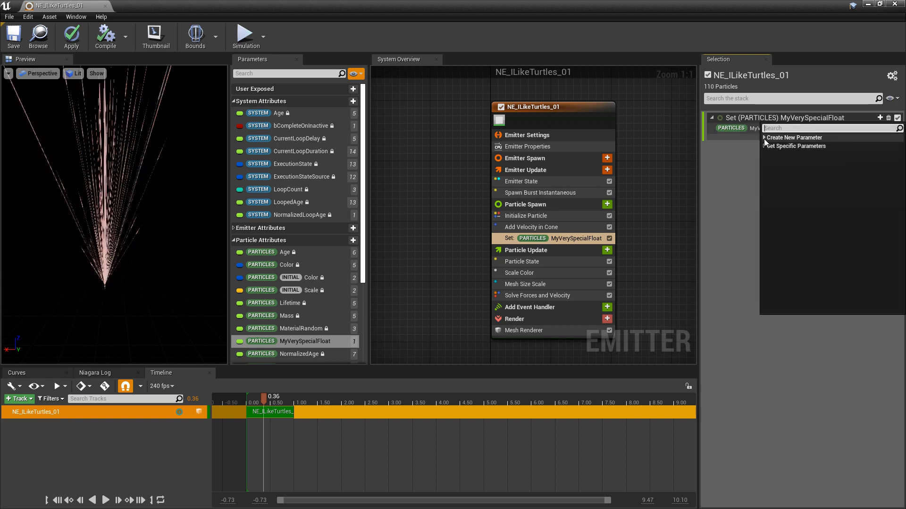
- Add a new int32 parameter MyInt set to 5 in the module, then add another Set Parameters module
click(795, 138)
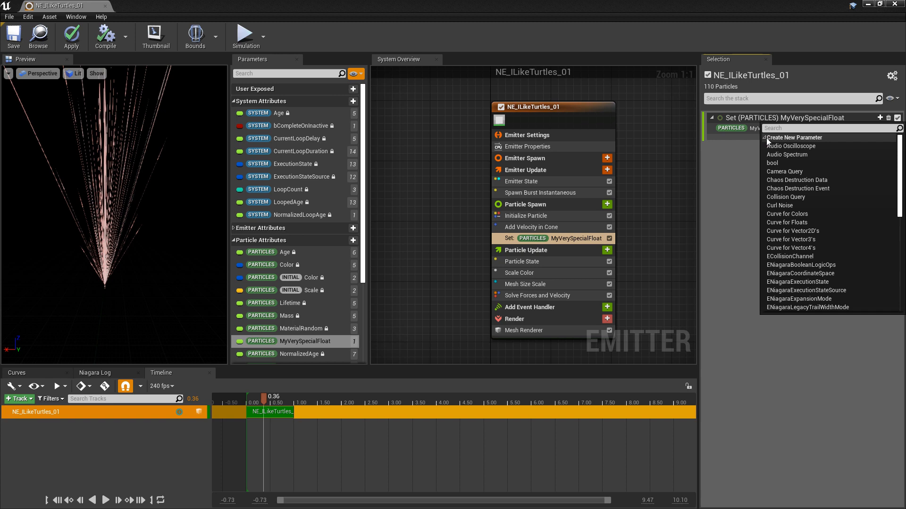
mouse_move(786, 172)
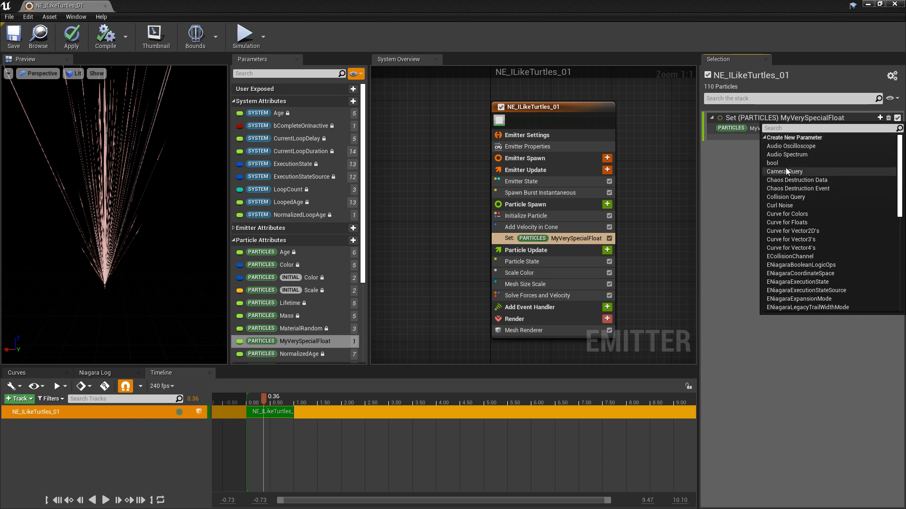
mouse_move(799, 179)
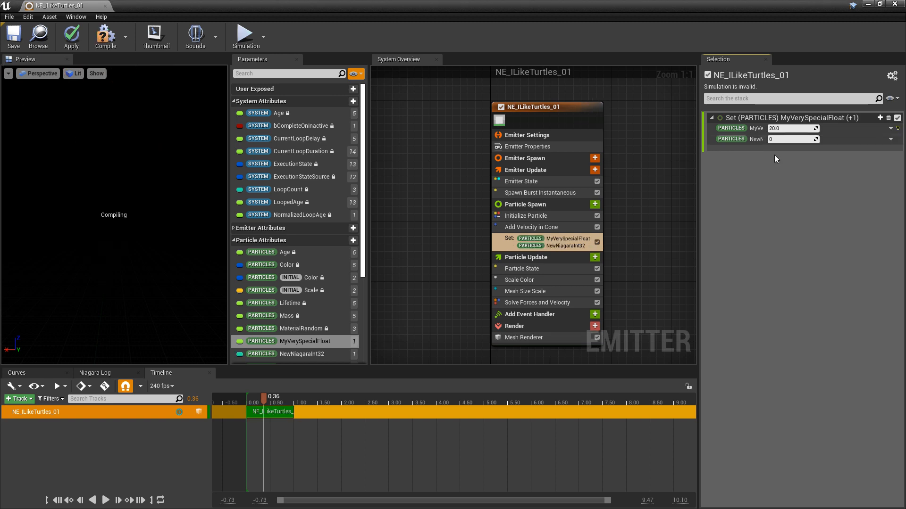
click(791, 139)
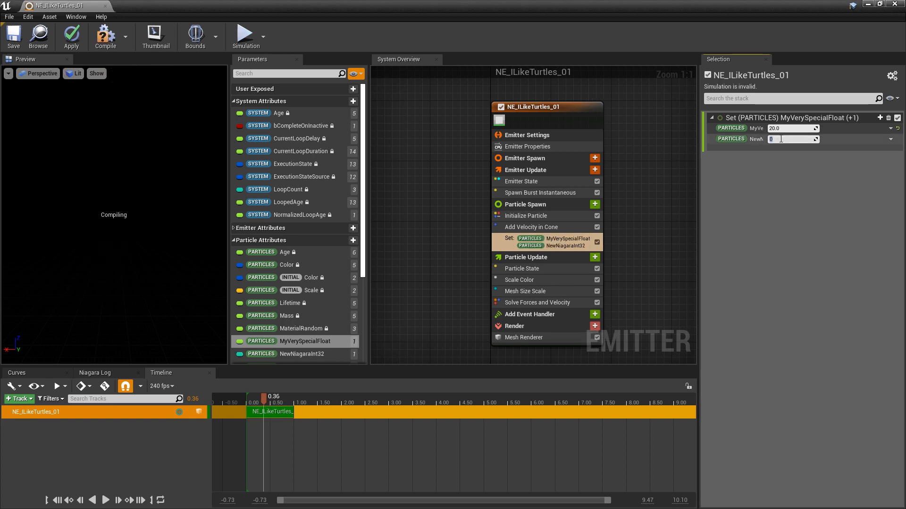
text(5)
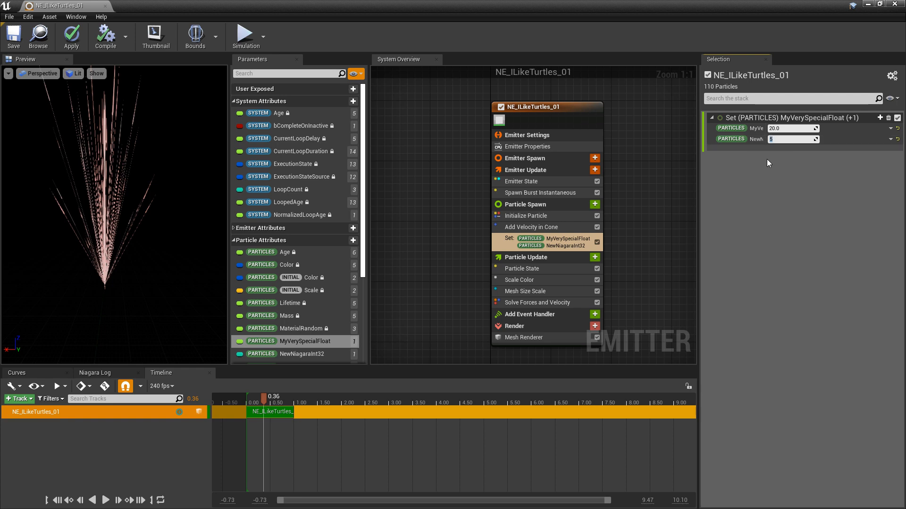
right_click(755, 139)
text(MyInt)
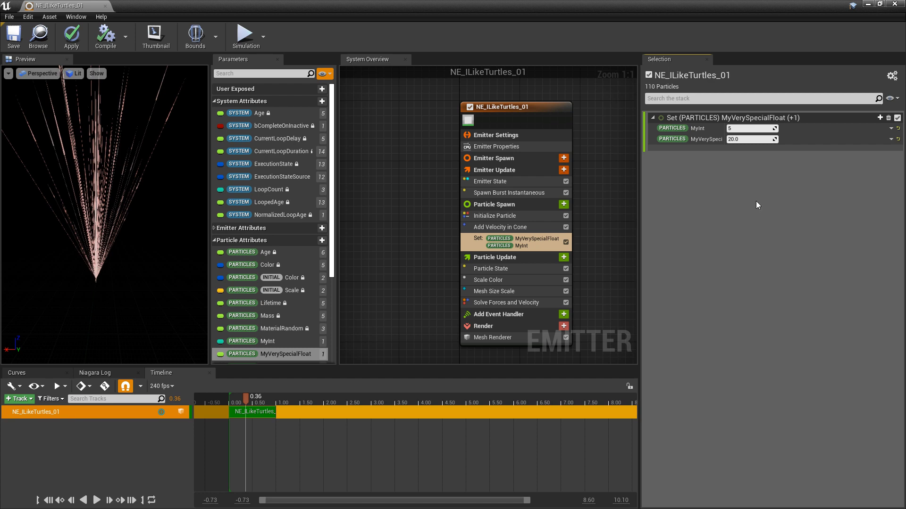
mouse_move(522, 233)
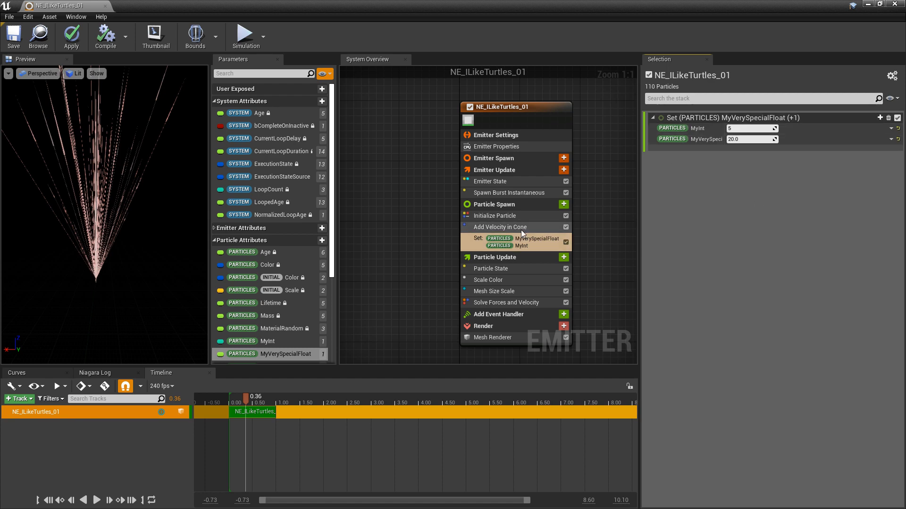
mouse_move(558, 209)
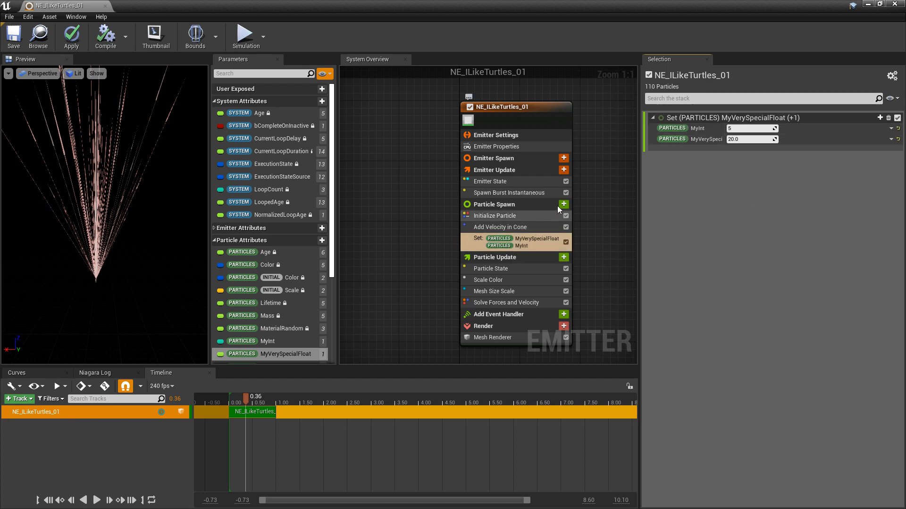
click(563, 203)
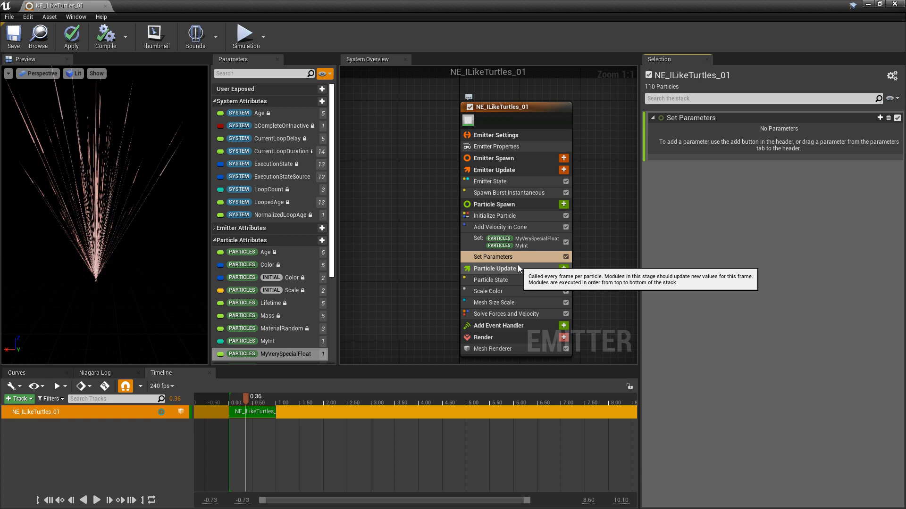
- Link Mesh Size Scale's minimum X factor to PARTICLES INITIAL MyVerySpecialFloat
click(497, 241)
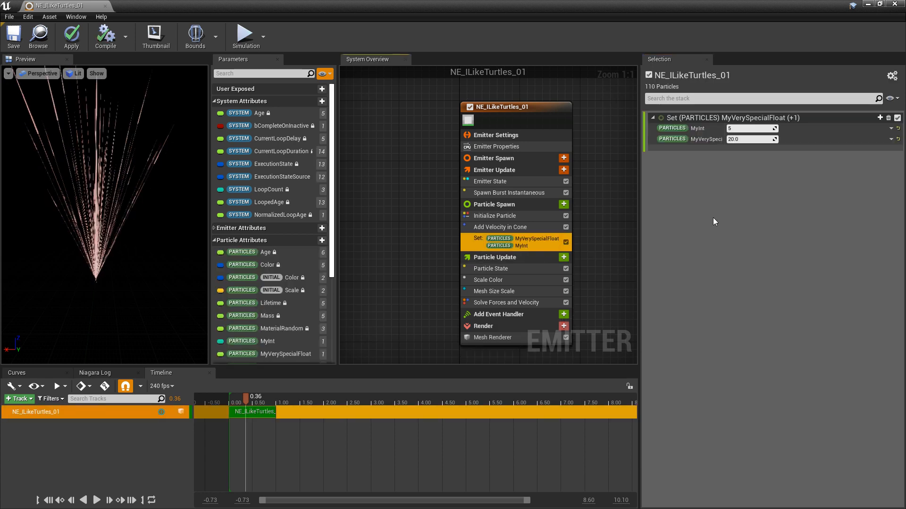
mouse_move(494, 215)
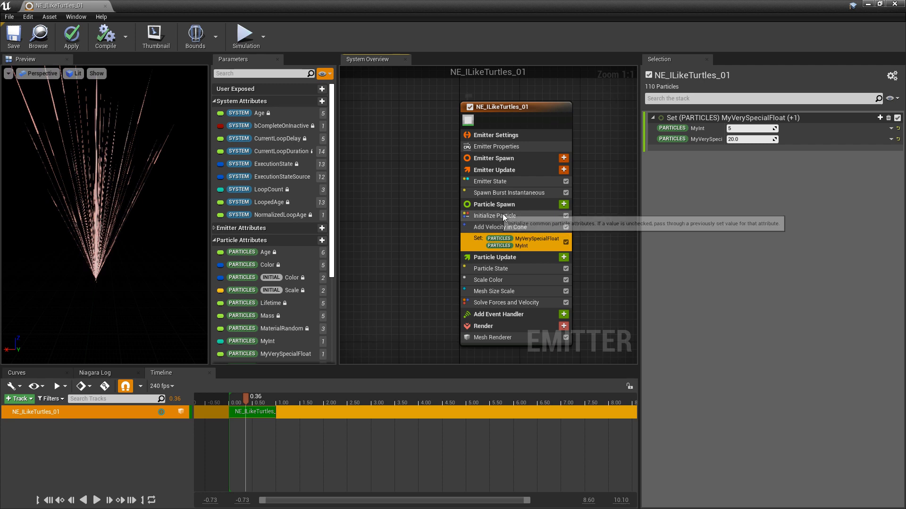
click(493, 292)
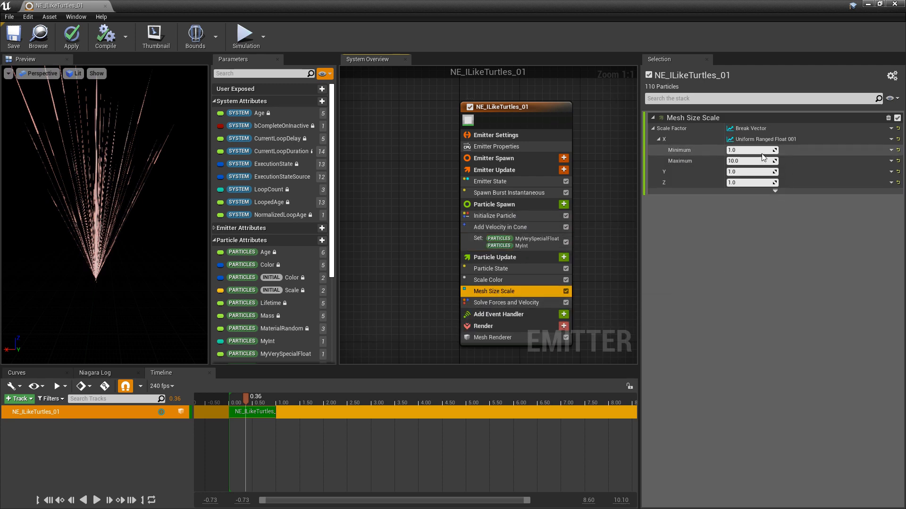
click(775, 150)
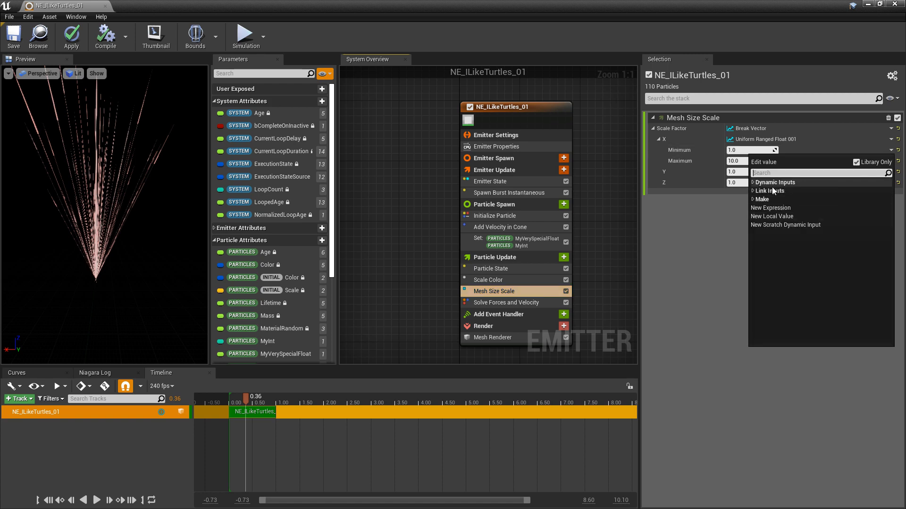
click(770, 191)
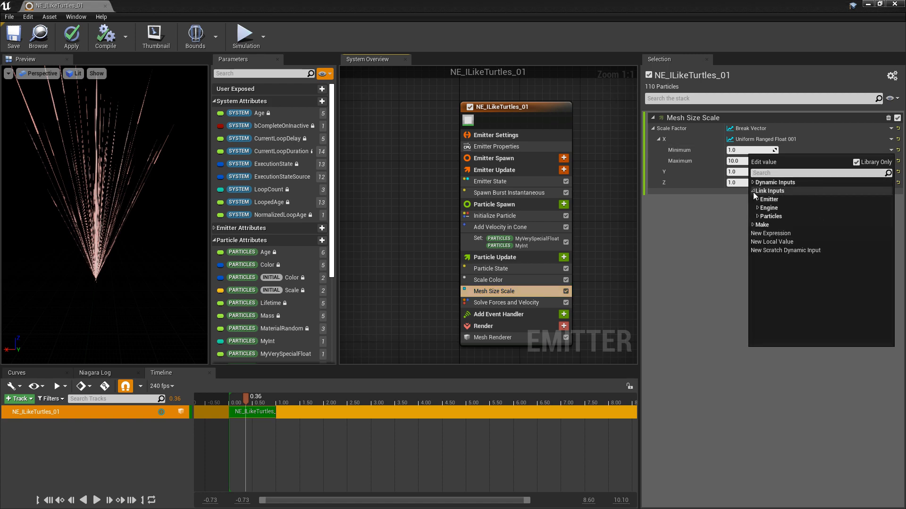
mouse_move(768, 190)
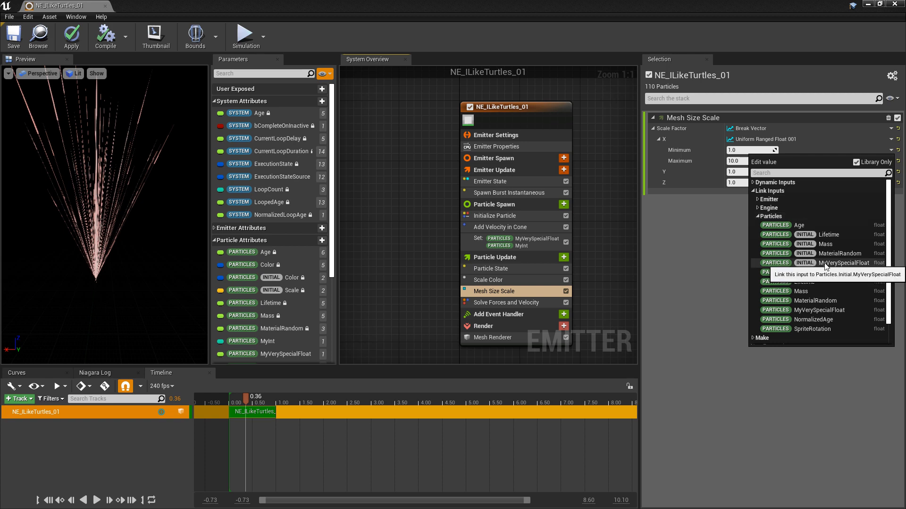
click(843, 263)
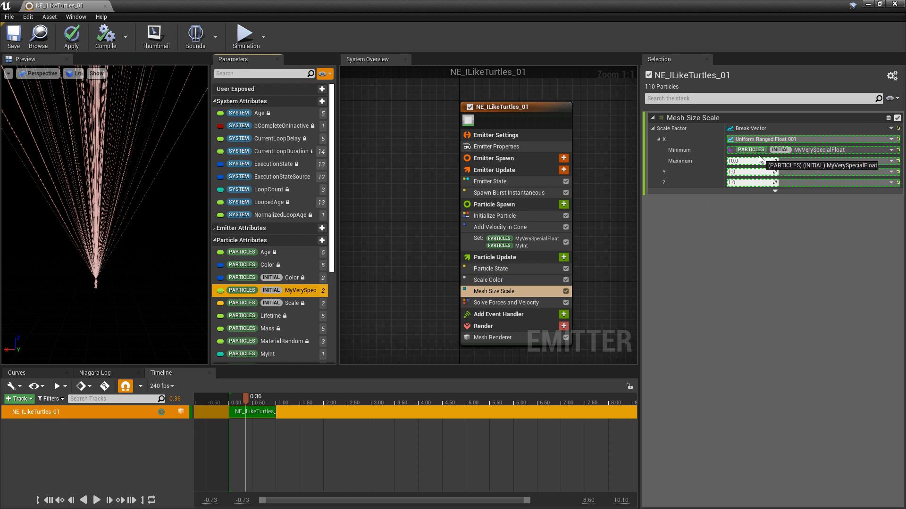
mouse_move(761, 185)
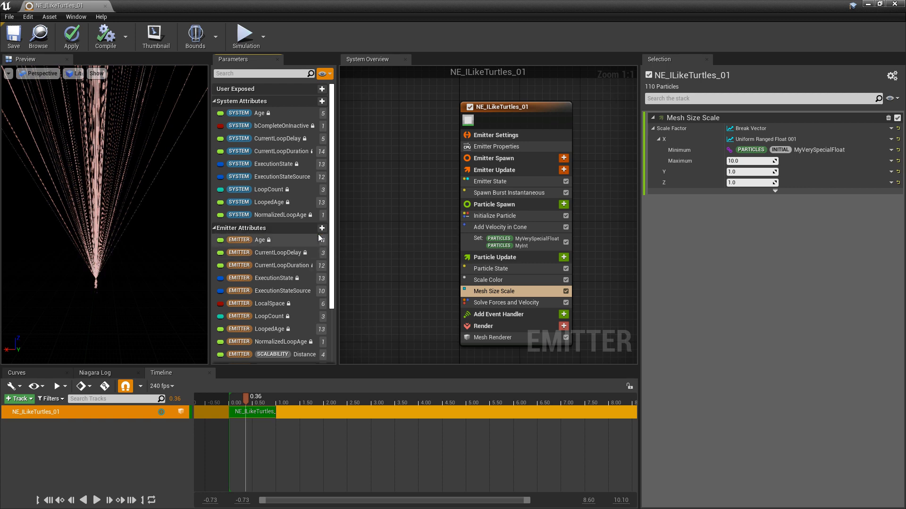
mouse_move(263, 239)
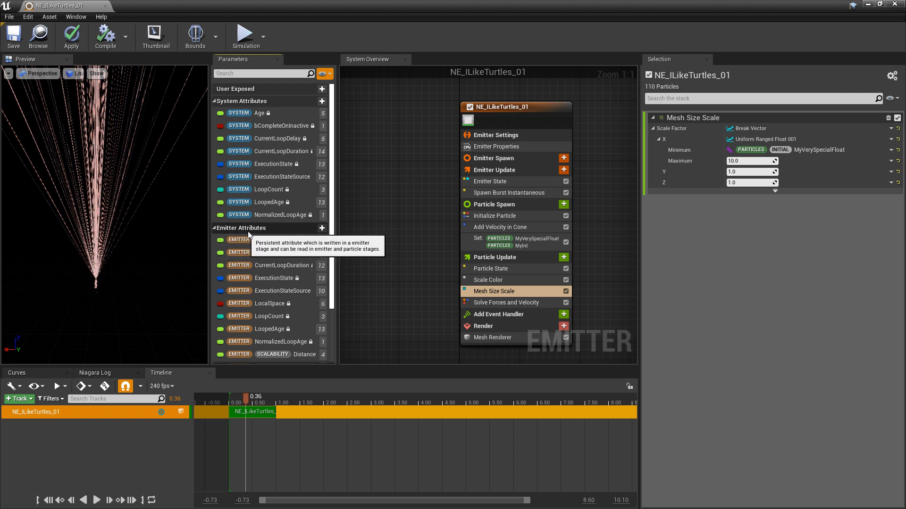
- Create an int32 emitter attribute named SpawnAmount
click(322, 228)
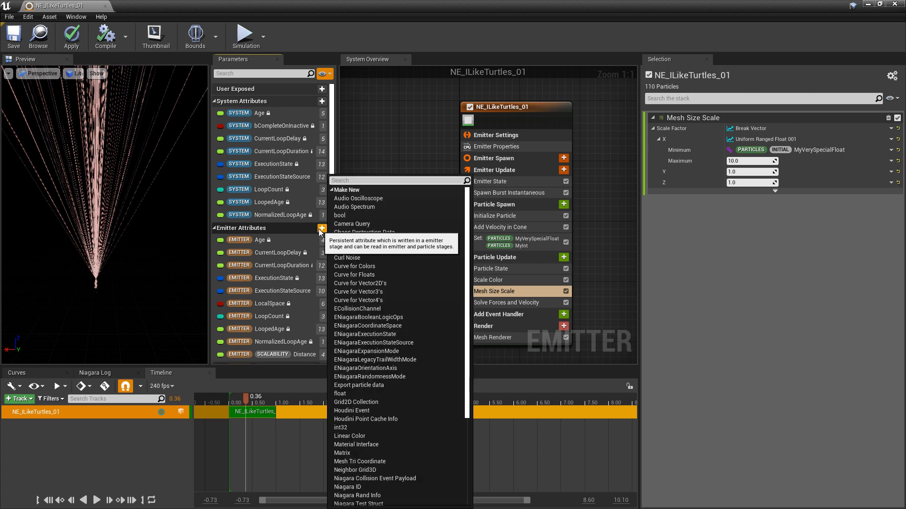
text(Int)
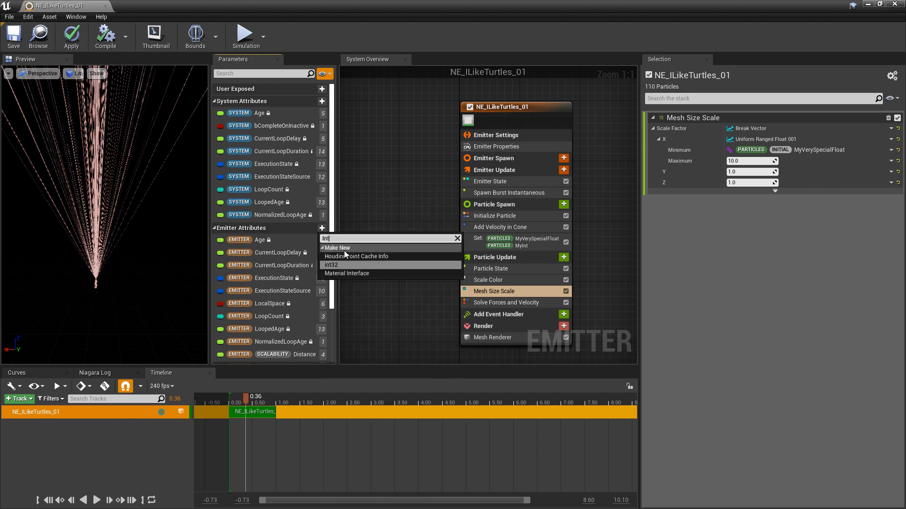
click(332, 264)
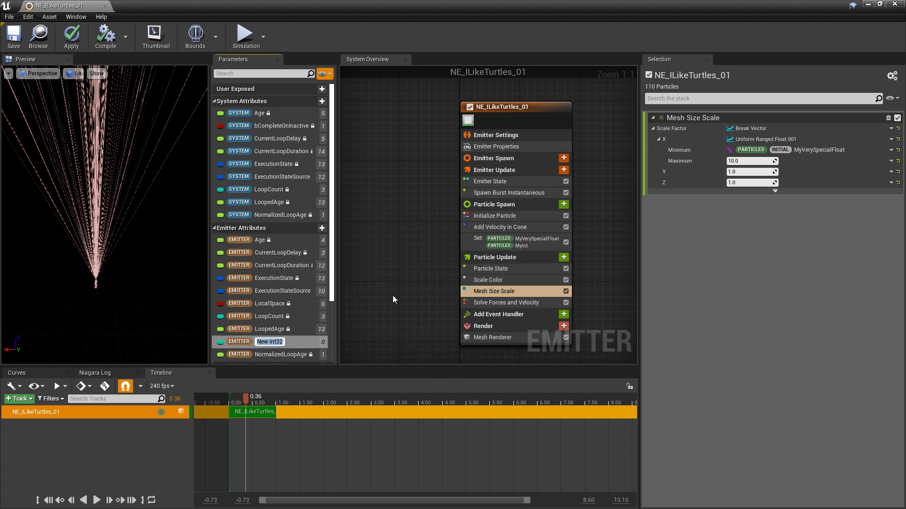
text(SpawnAmount)
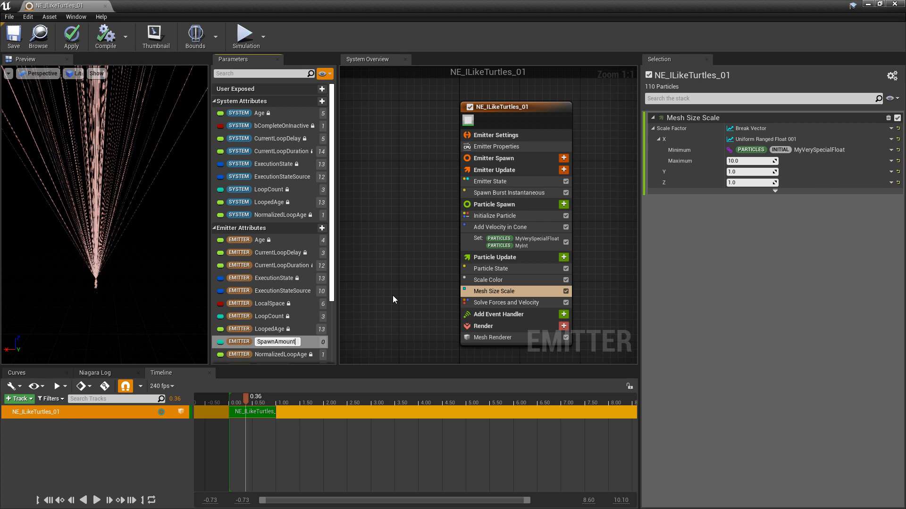
scroll(down, 3)
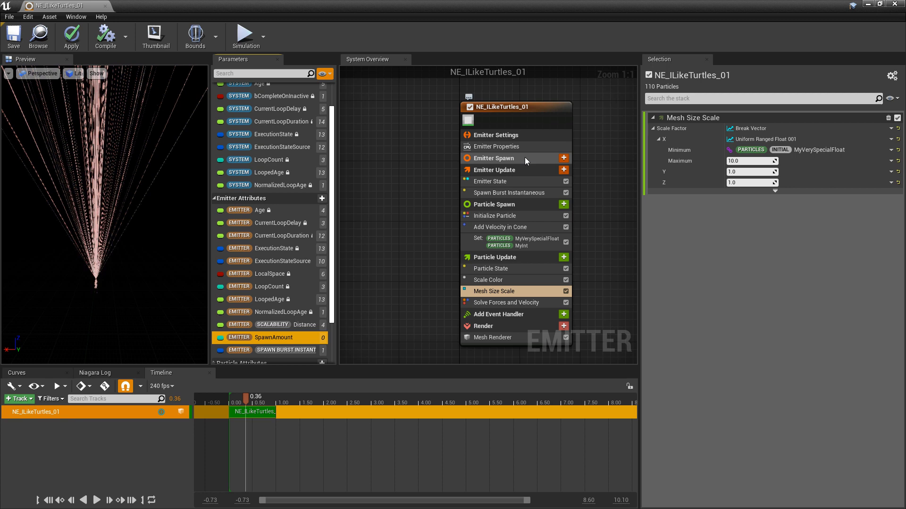
- Add a Set Parameter module to Emitter Spawn making SpawnAmount an integer sum with A = 10
click(563, 157)
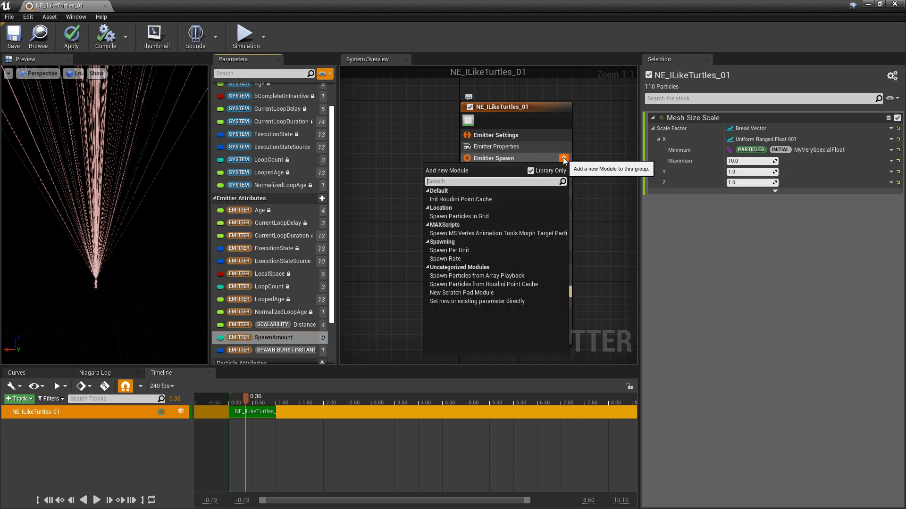
mouse_move(476, 301)
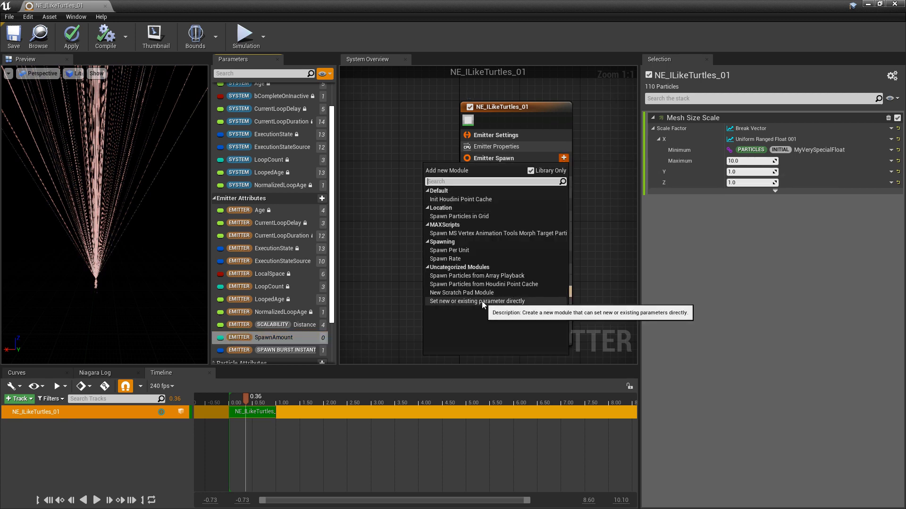
click(477, 301)
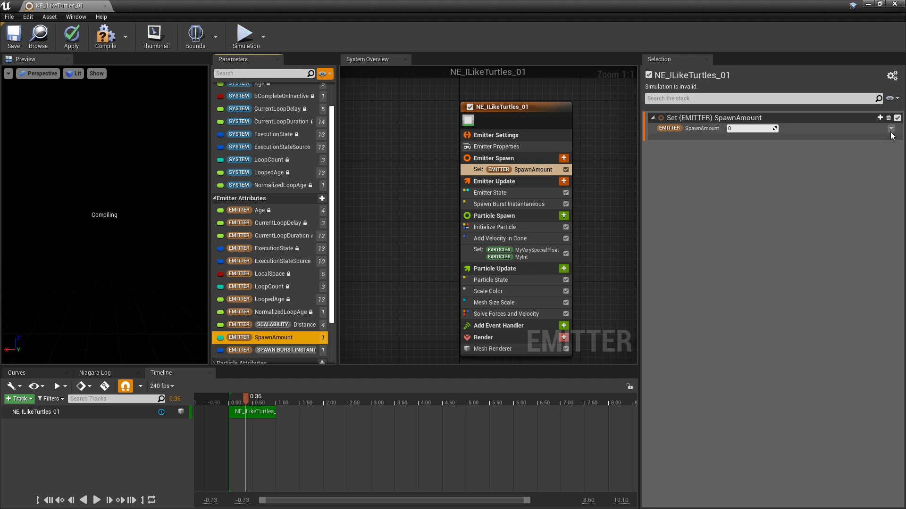
click(892, 128)
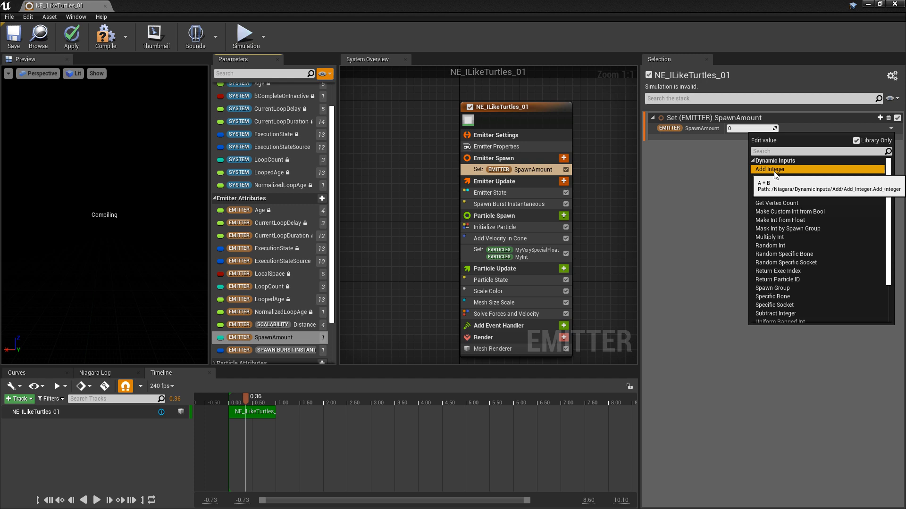
click(770, 169)
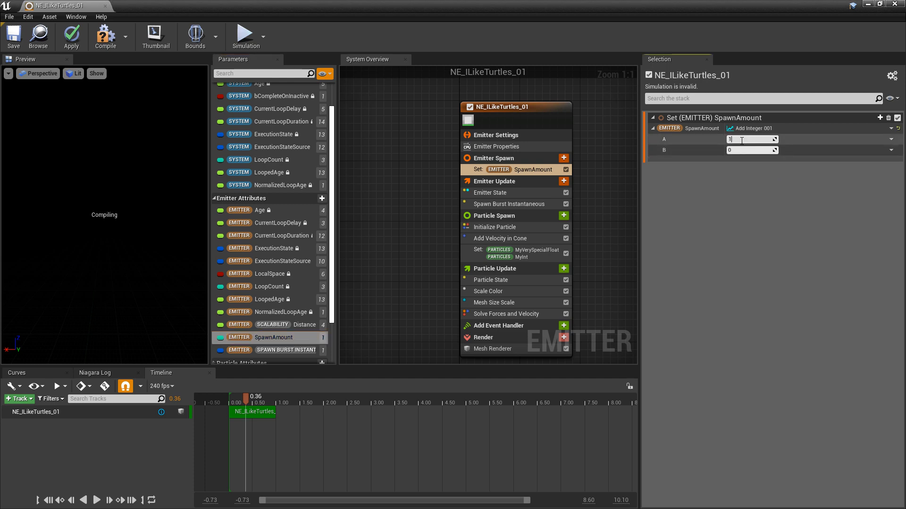
text(0)
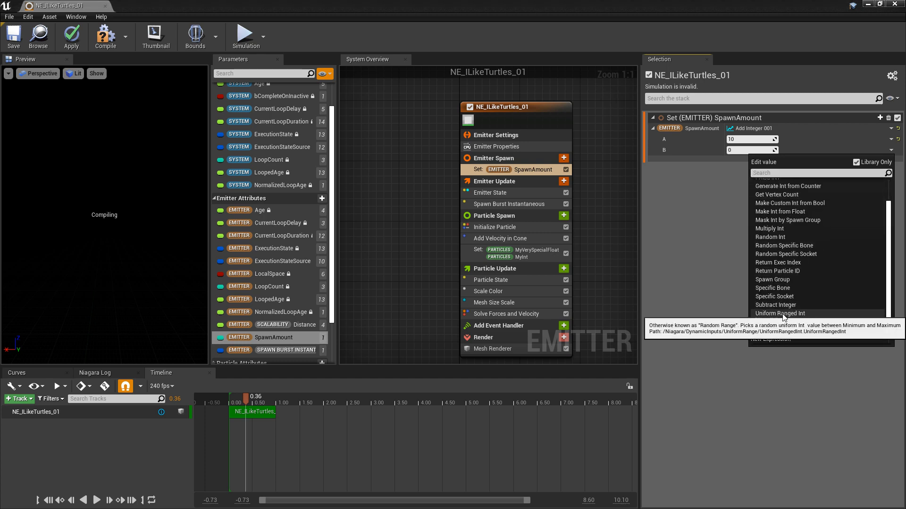
- Make the second addend a Uniform Ranged Int between 20 and 80
click(779, 313)
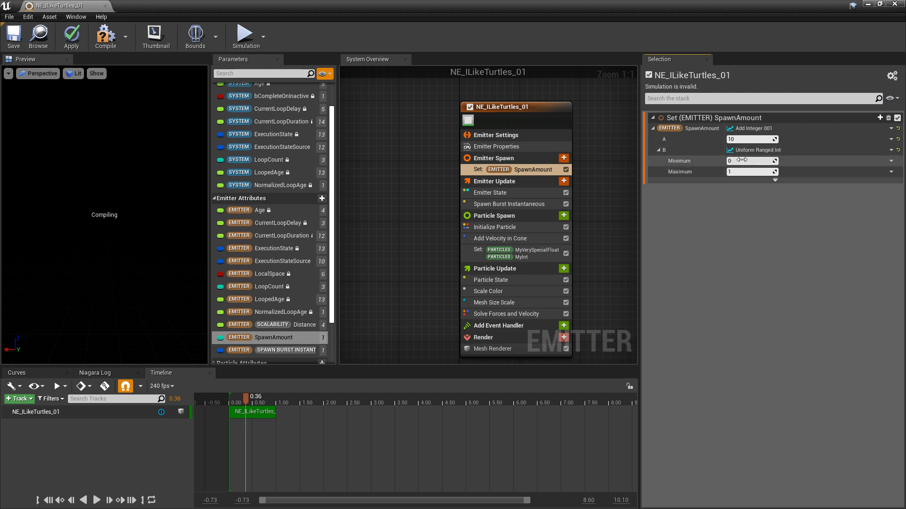
text(20)
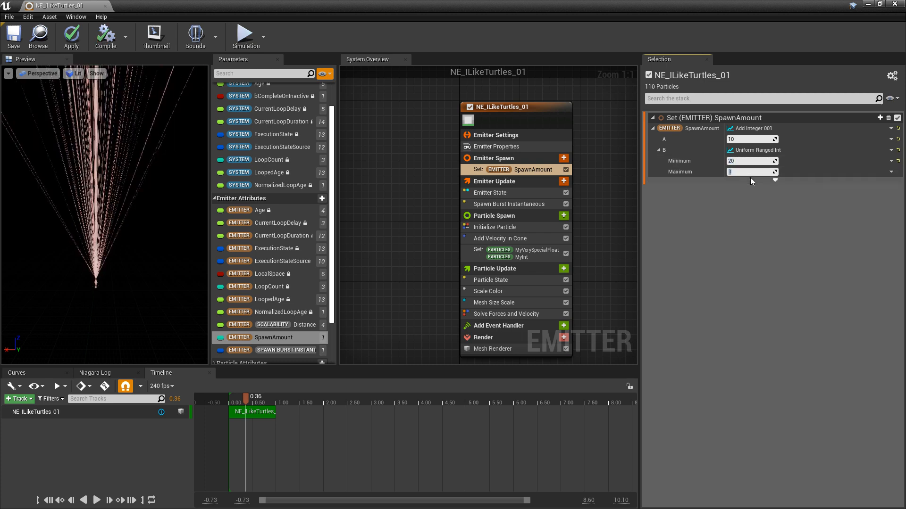
mouse_move(775, 179)
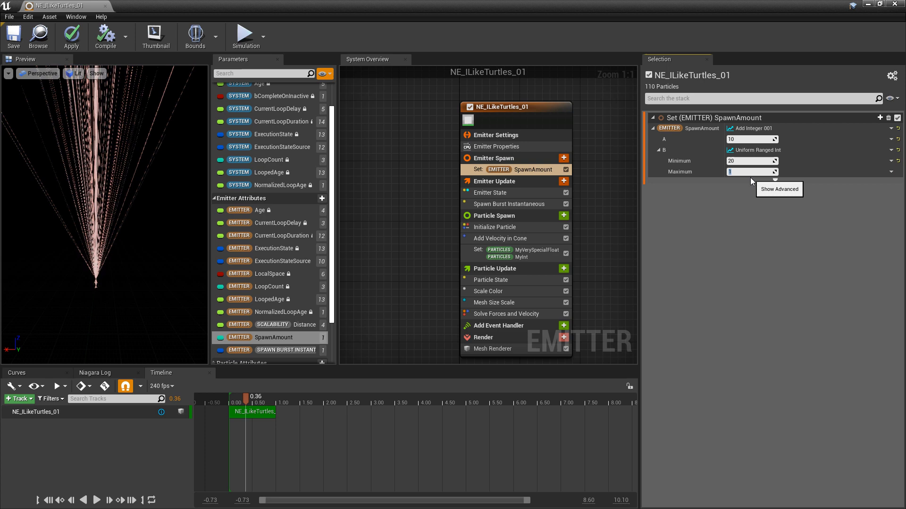
text(80)
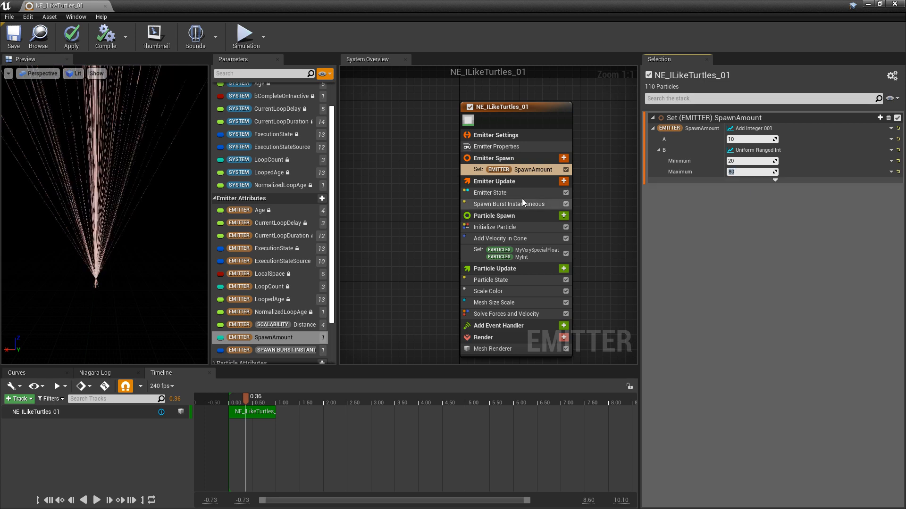
mouse_move(517, 204)
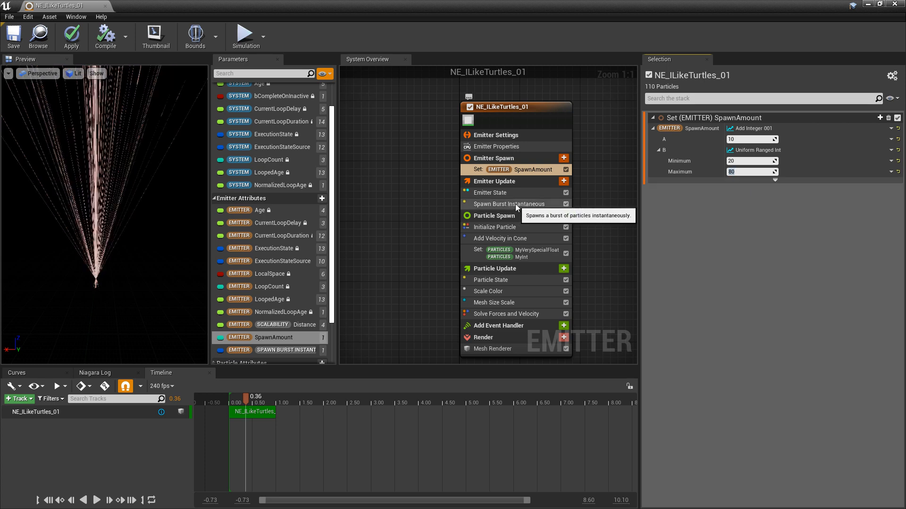
- Link Spawn Burst Instantaneous's Spawn Count to Emitter SpawnAmount, then inspect Solve Forces and Velocity's advanced inputs
click(509, 204)
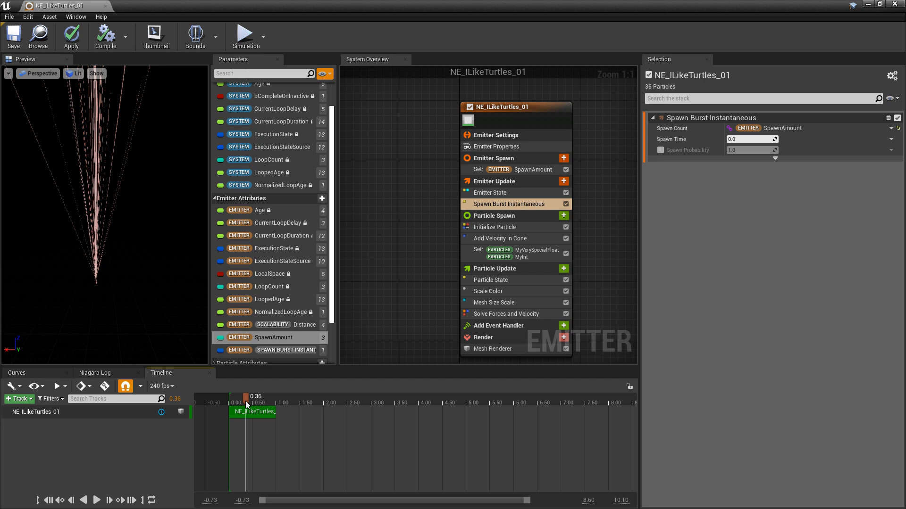
click(96, 500)
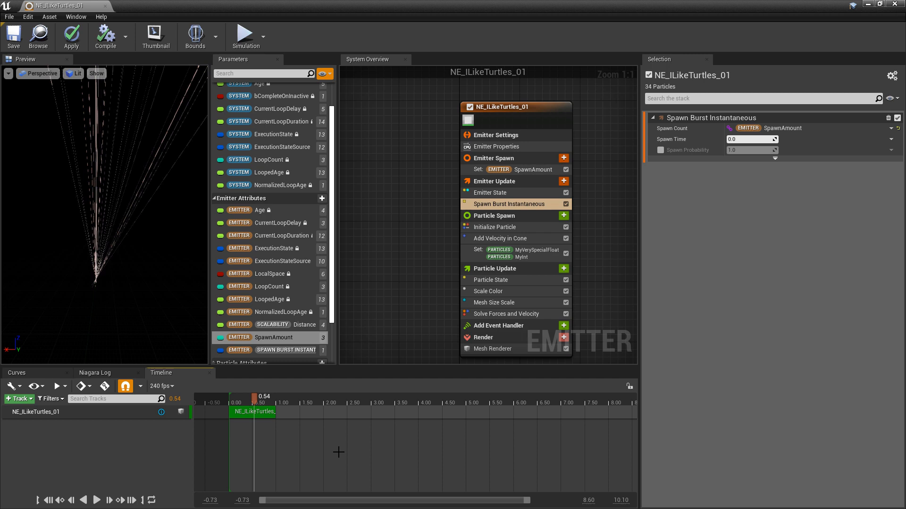
mouse_move(278, 273)
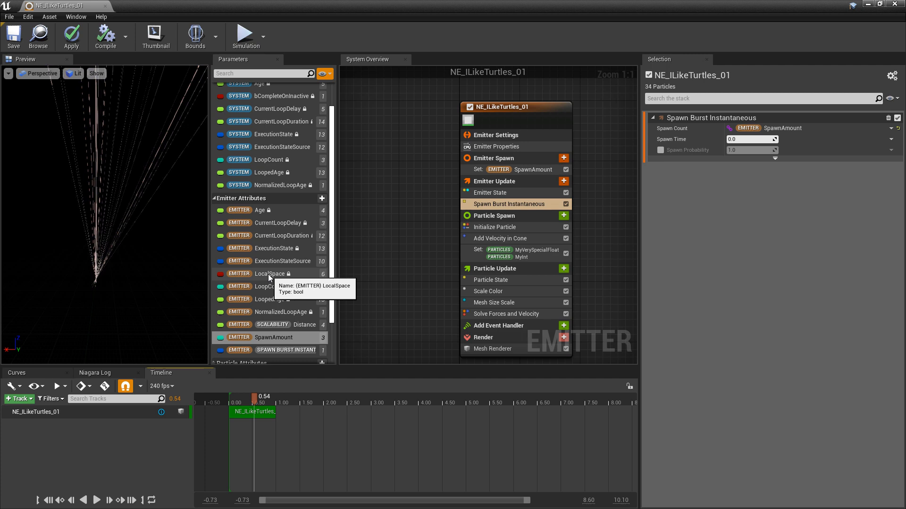
mouse_move(348, 289)
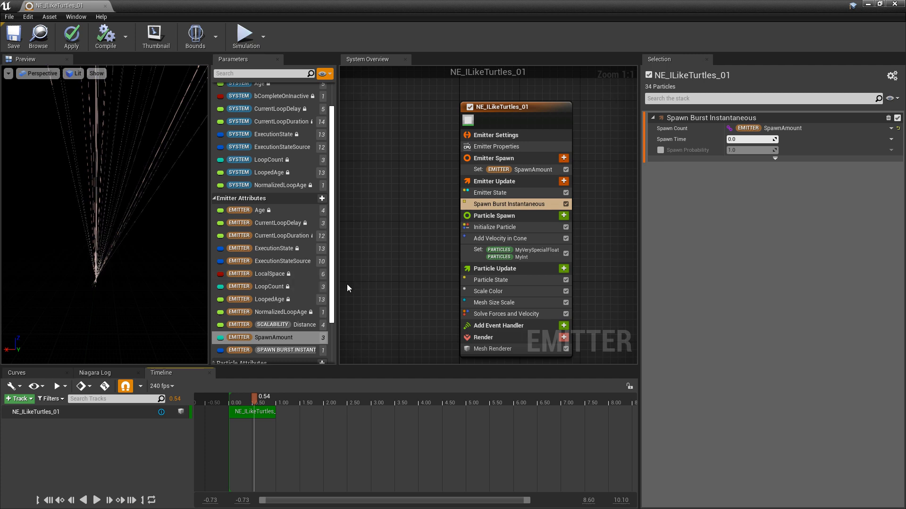
click(502, 313)
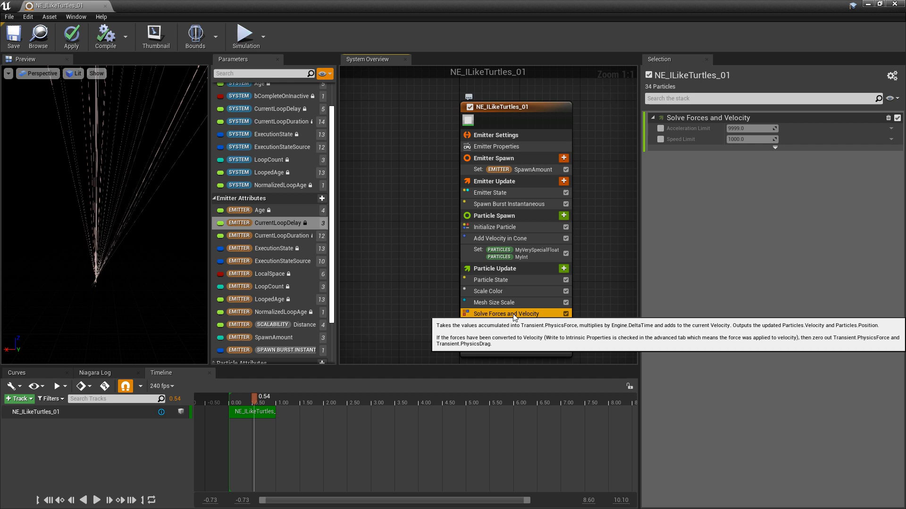
click(503, 313)
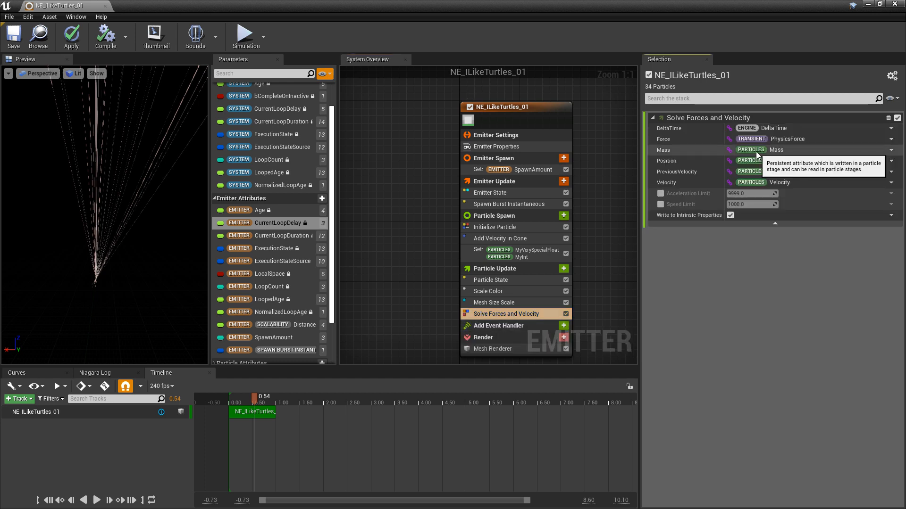